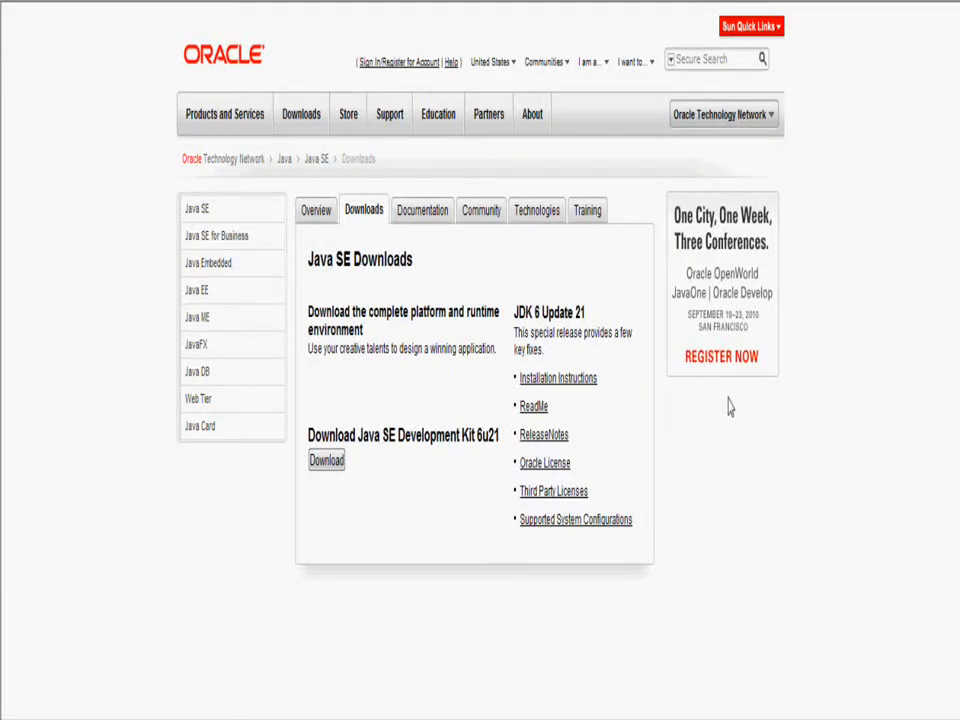
pyautogui.moveTo(722, 424)
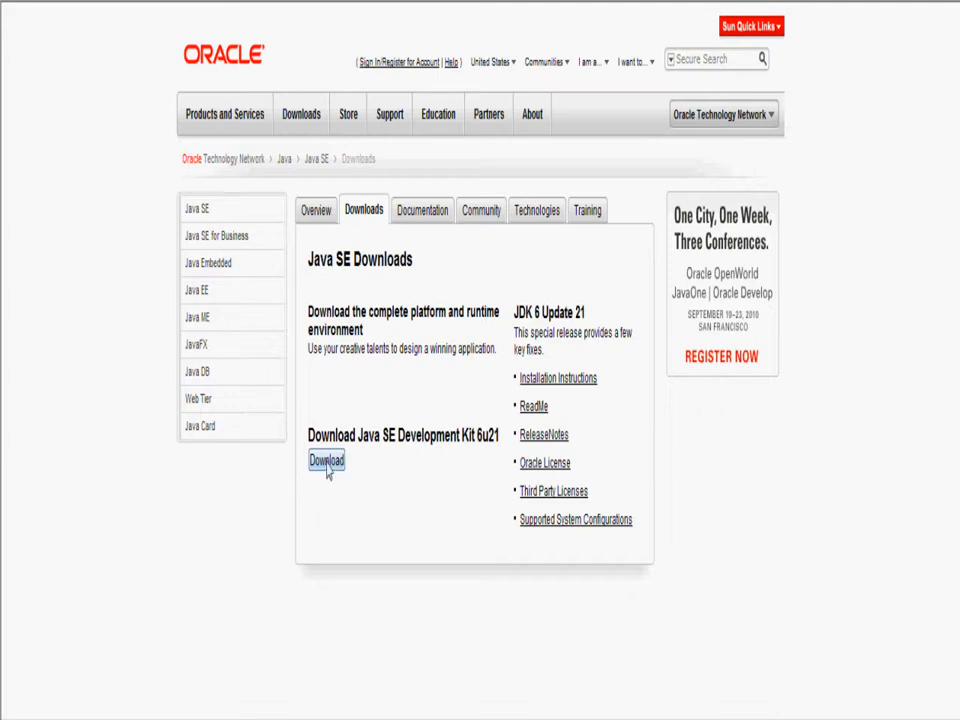
# - Go to the Java SE Development Kit 6u21 download page and view the platform options
pyautogui.click(324, 460)
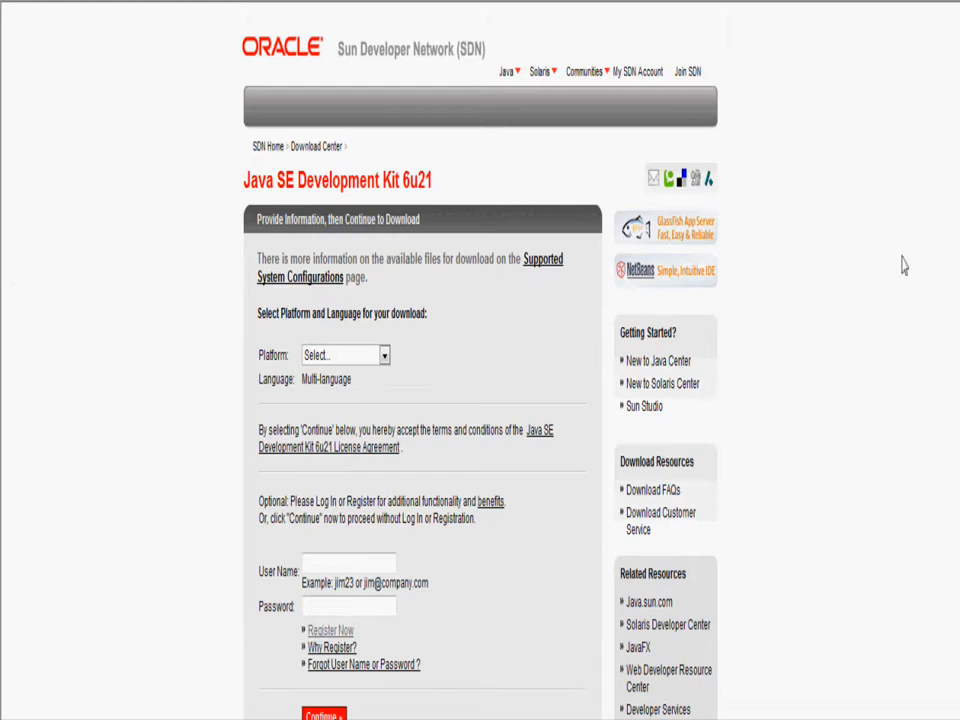
pyautogui.scroll(-3)
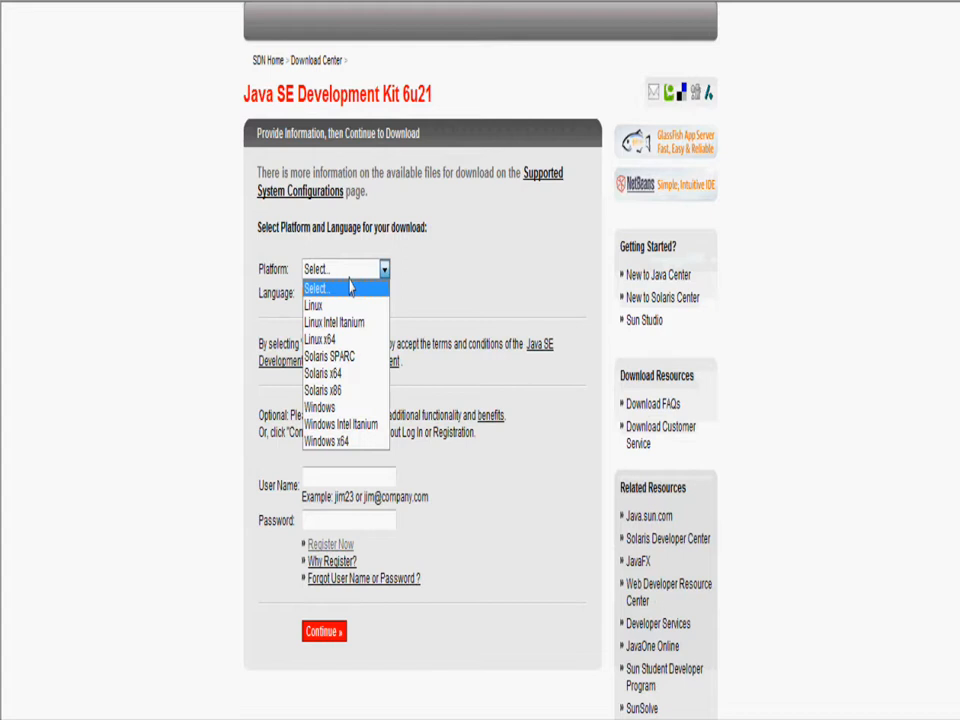
pyautogui.moveTo(320, 442)
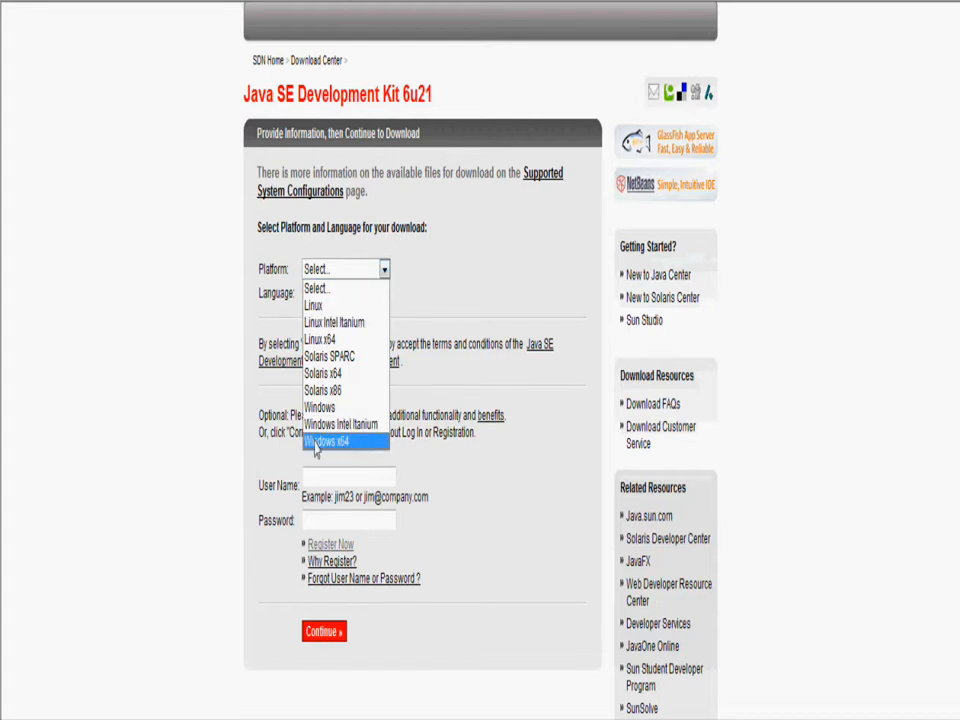
pyautogui.moveTo(330, 408)
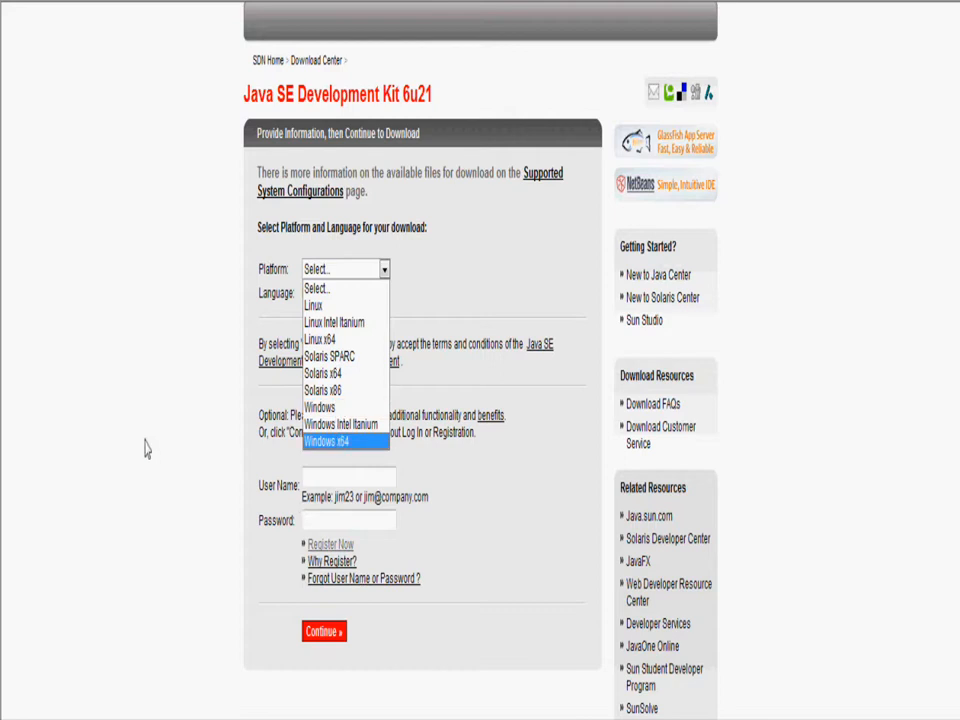
pyautogui.moveTo(340, 458)
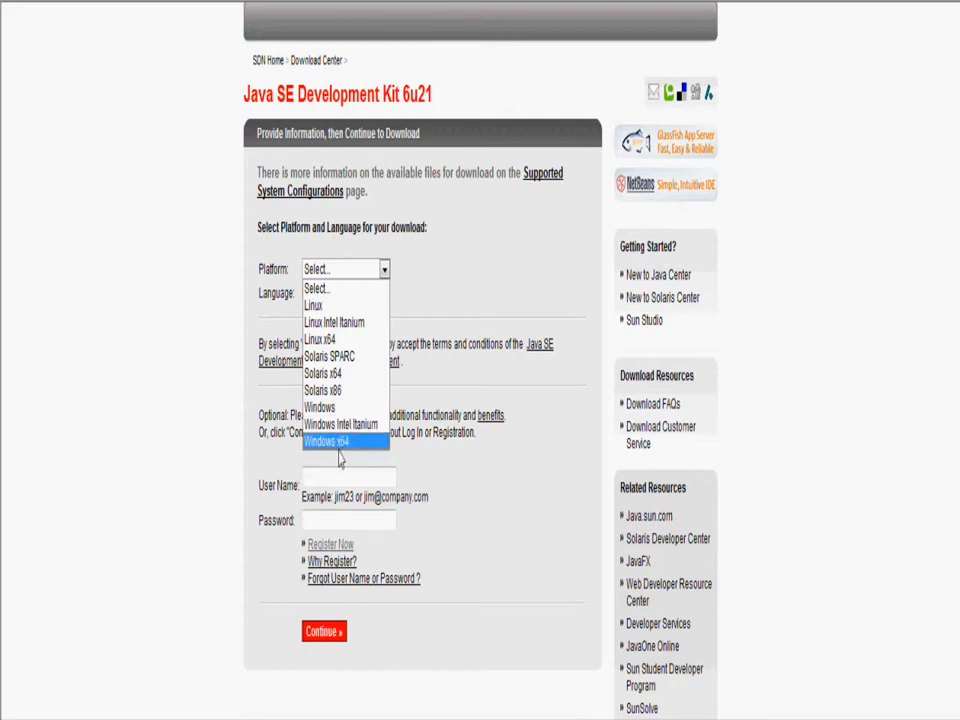
pyautogui.moveTo(100, 508)
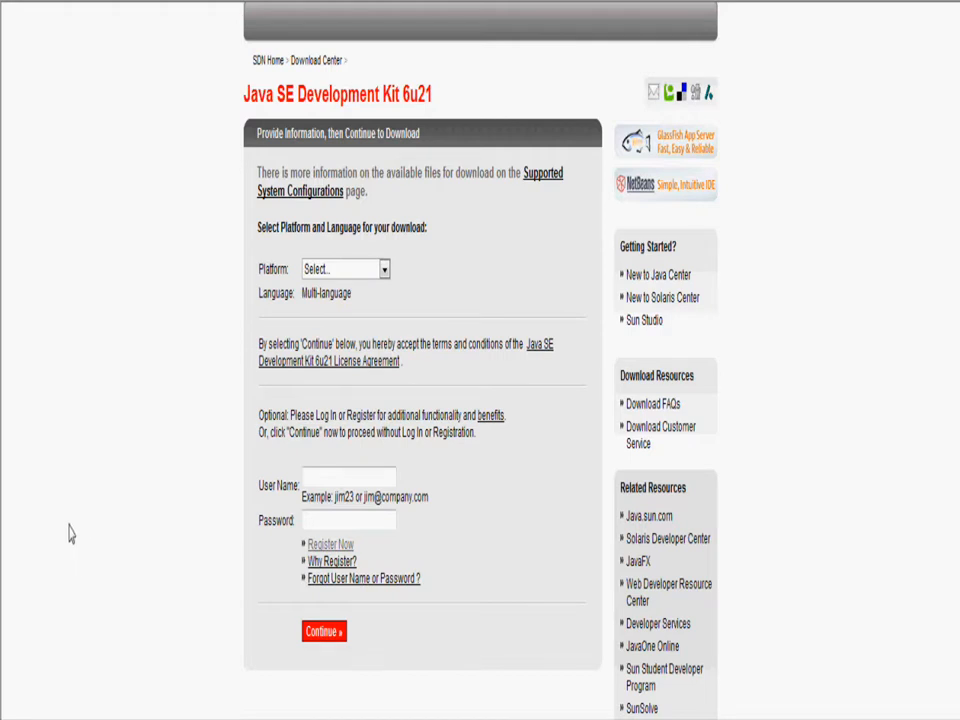
pyautogui.moveTo(24, 678)
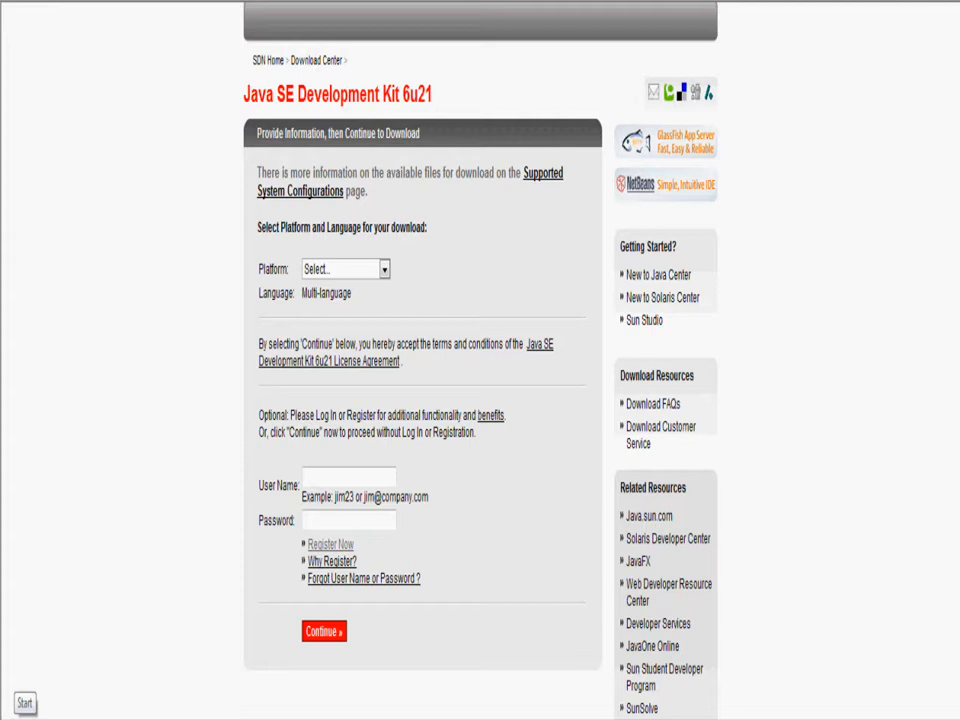
# - Show Computer Properties from the Start menu to confirm the system is 64-bit
pyautogui.click(24, 702)
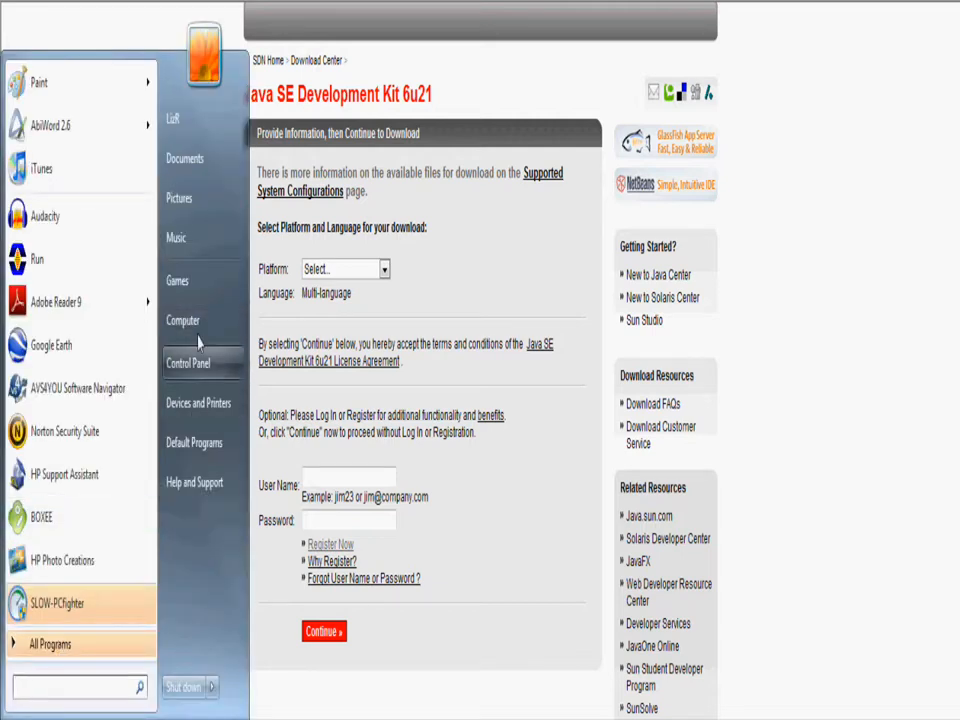
pyautogui.rightClick(184, 320)
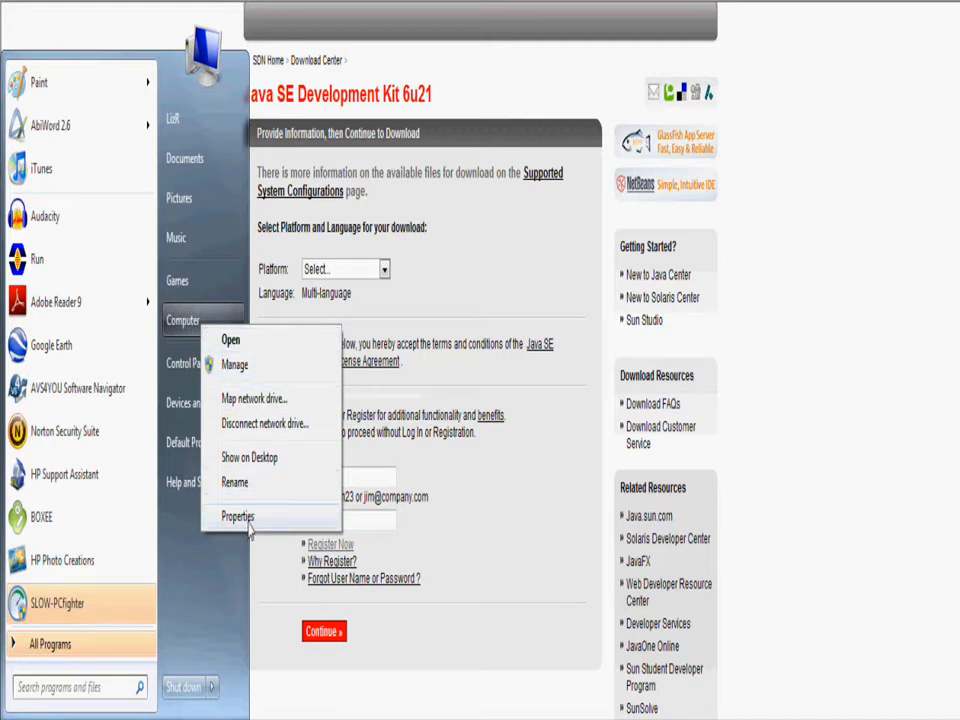
pyautogui.click(238, 516)
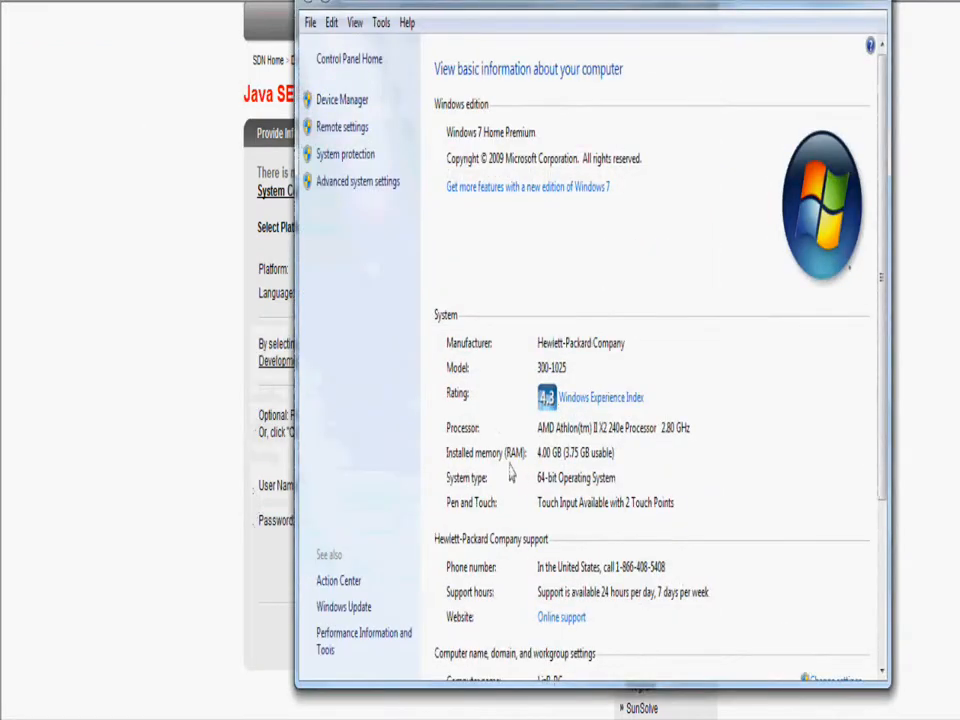
pyautogui.moveTo(450, 490)
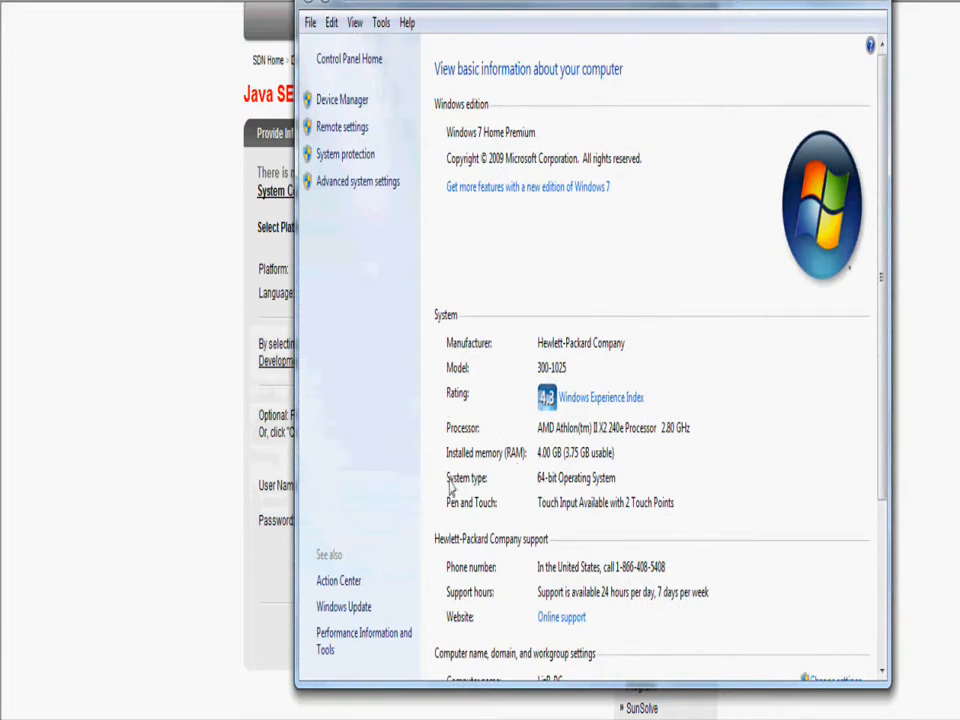
pyautogui.moveTo(610, 488)
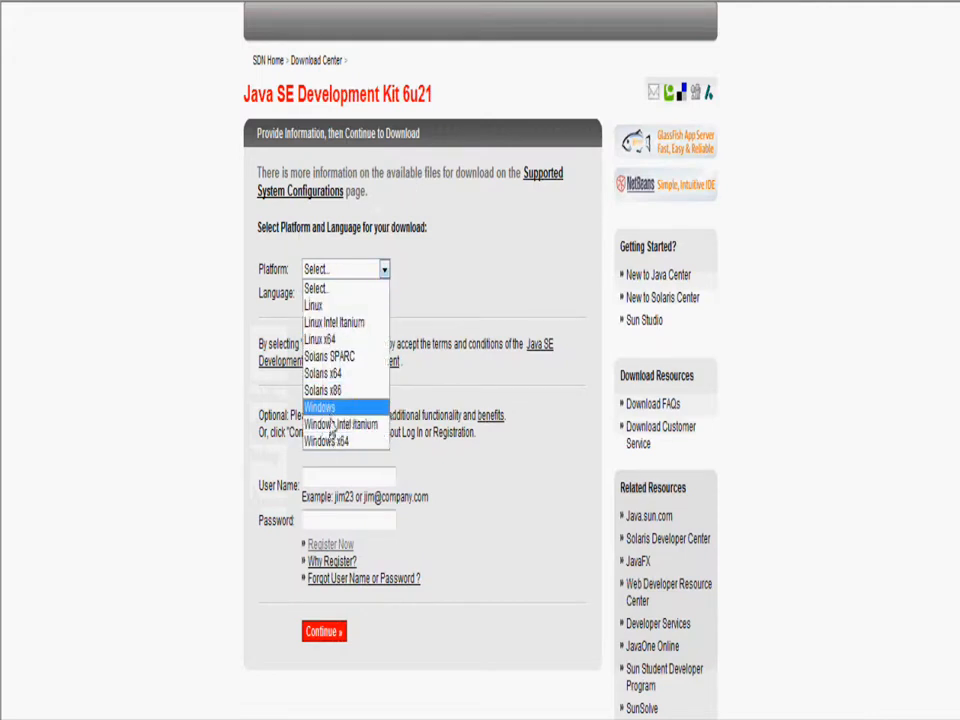
pyautogui.moveTo(336, 442)
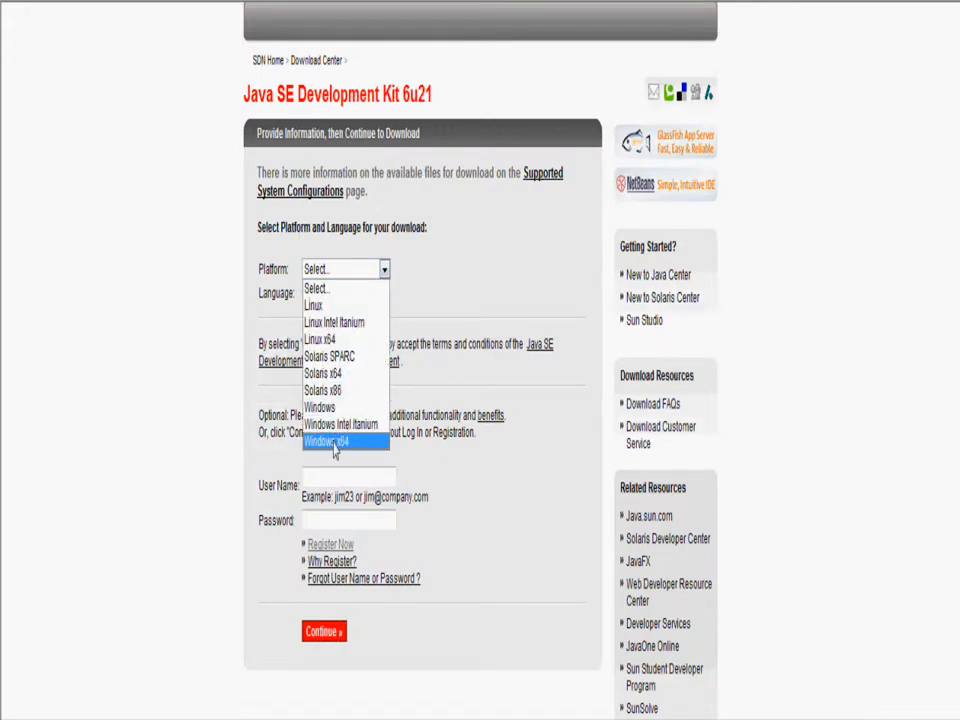
# - Choose Windows x64, continue, and start downloading jdk-6u21-windows-x64.exe, then switch to the PowerBot forum
pyautogui.click(336, 442)
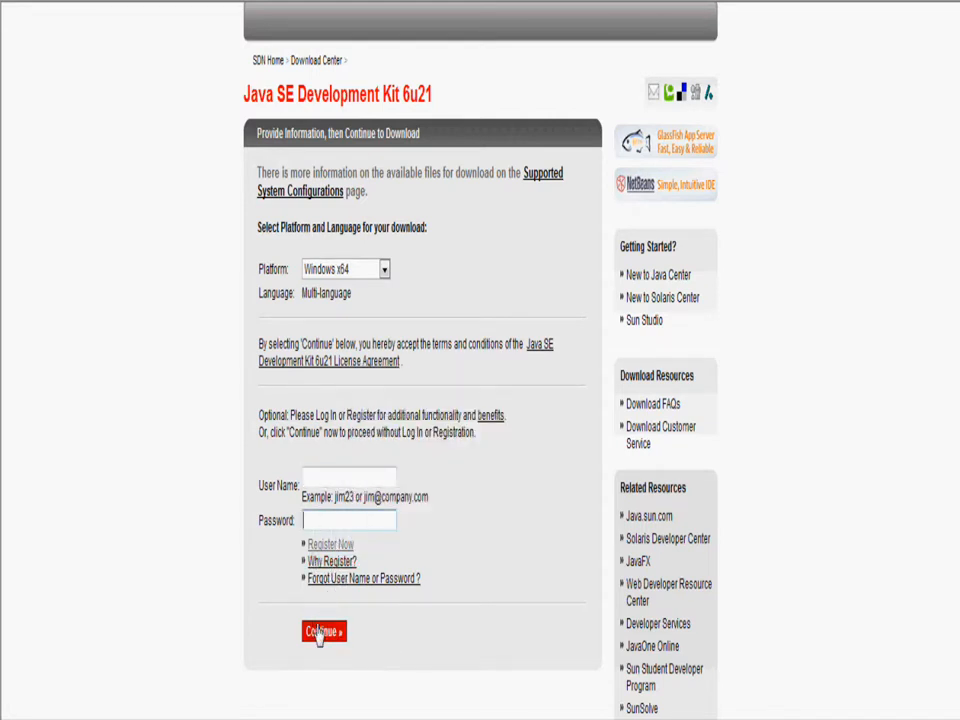
pyautogui.click(324, 632)
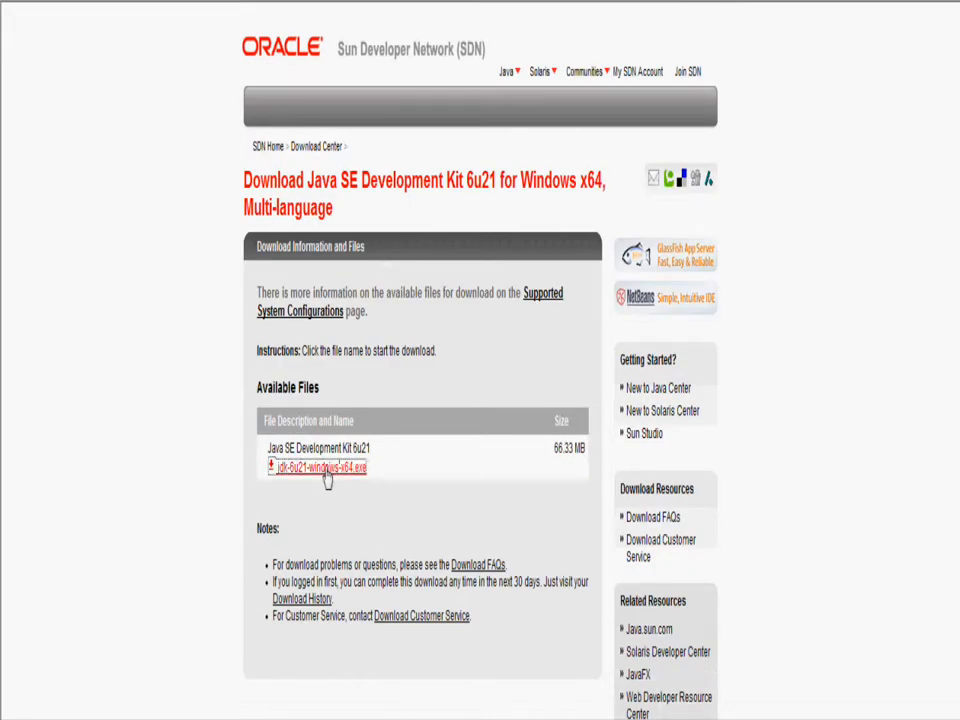
pyautogui.click(316, 468)
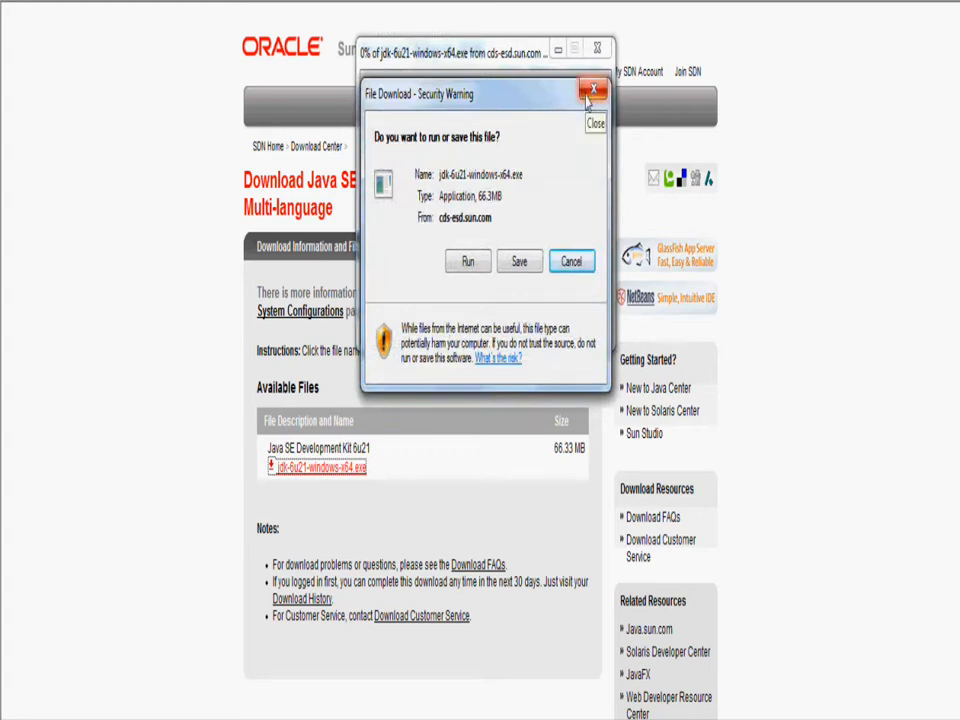
pyautogui.click(594, 90)
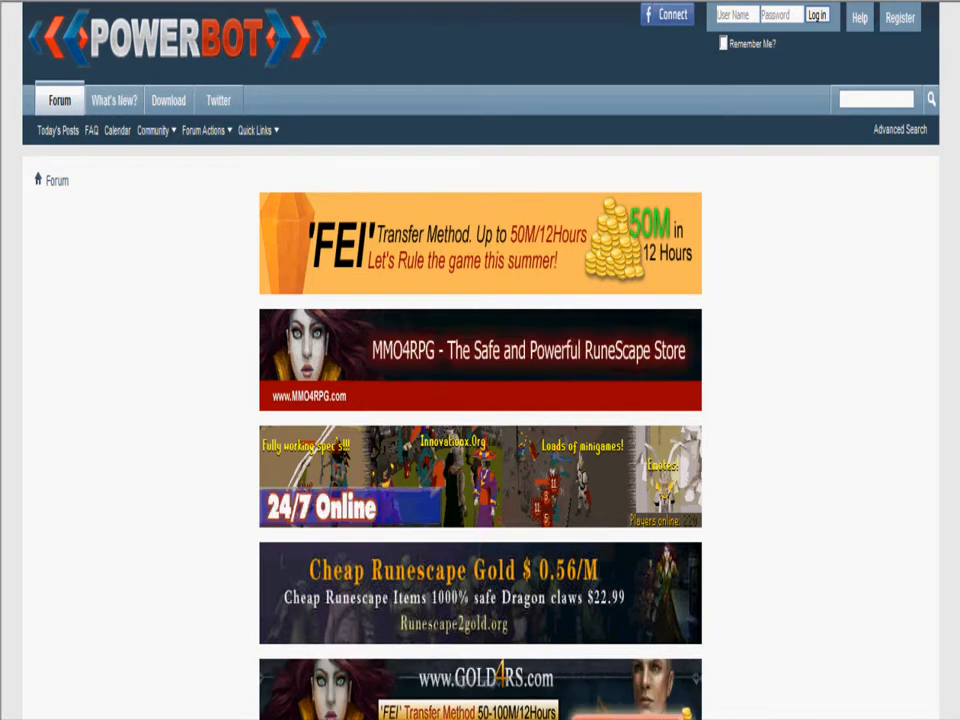
# - Enter the PowerBot Scripts forum and locate the Woodcutting & Firemaking subforum
pyautogui.scroll(-3)
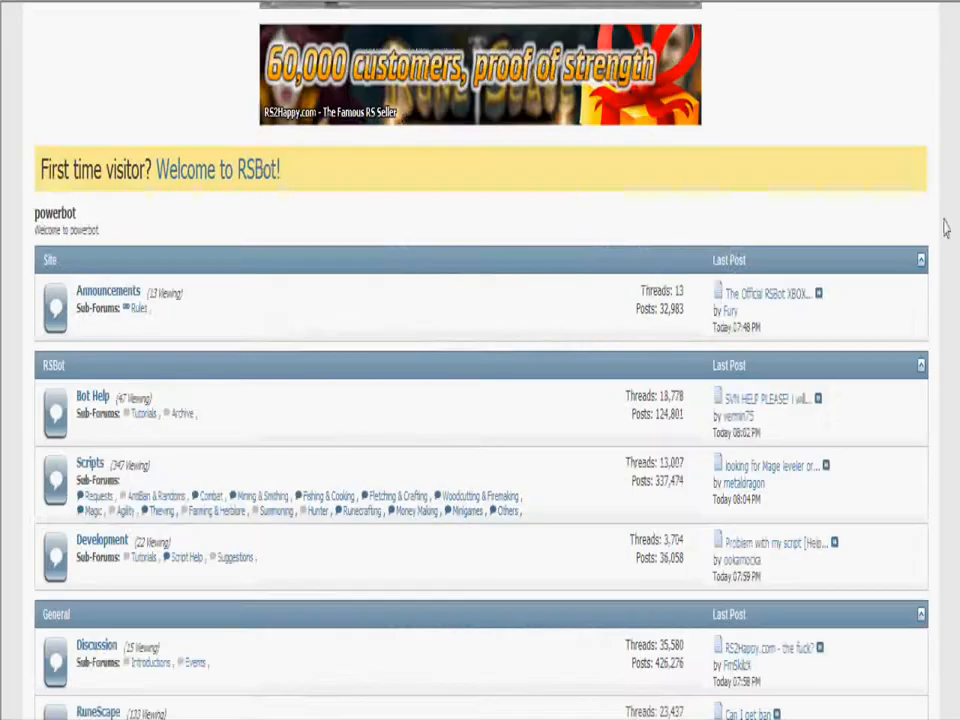
pyautogui.scroll(-3)
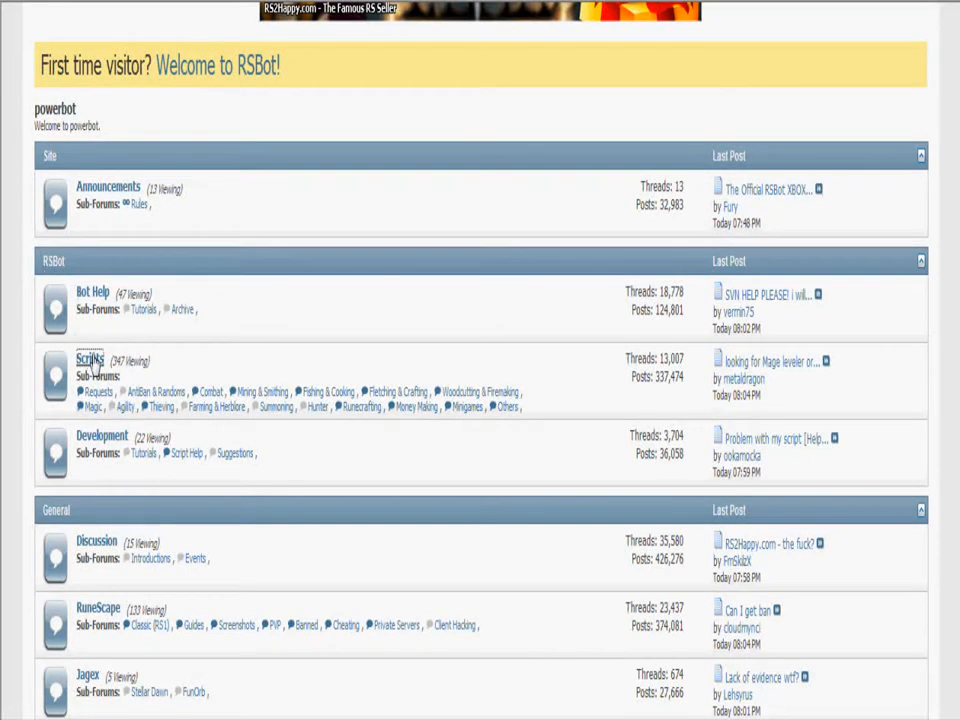
pyautogui.click(88, 360)
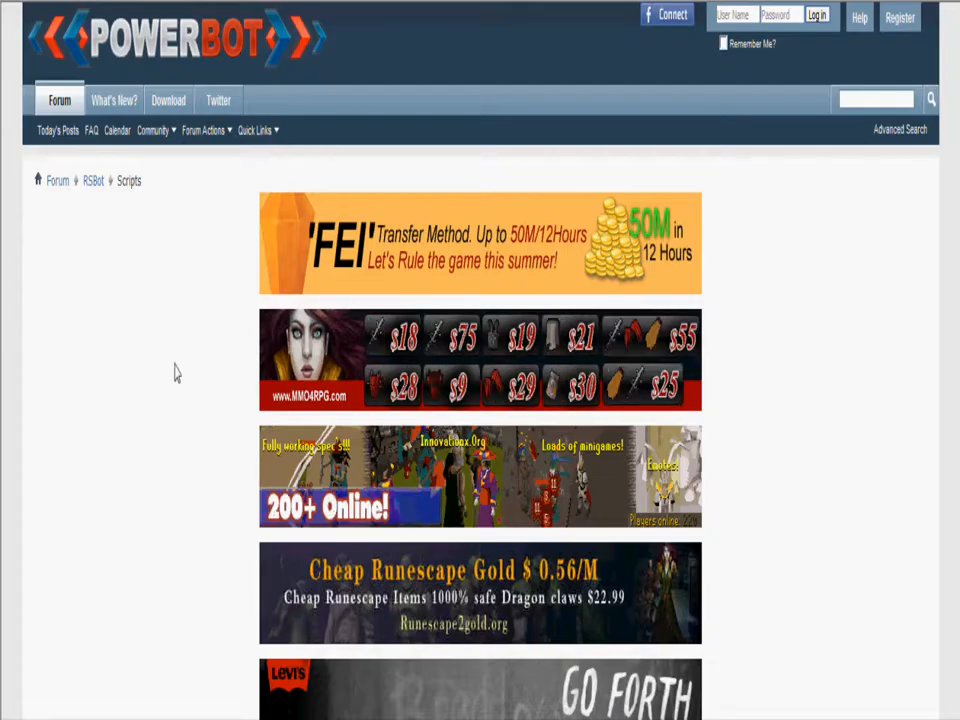
pyautogui.scroll(-3)
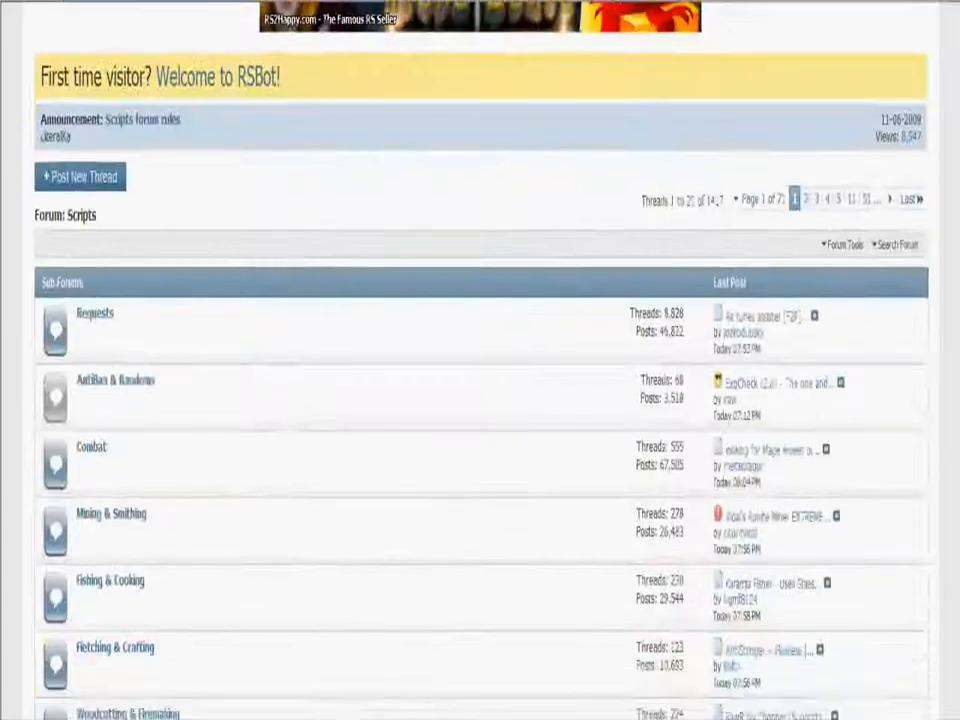
pyautogui.scroll(-3)
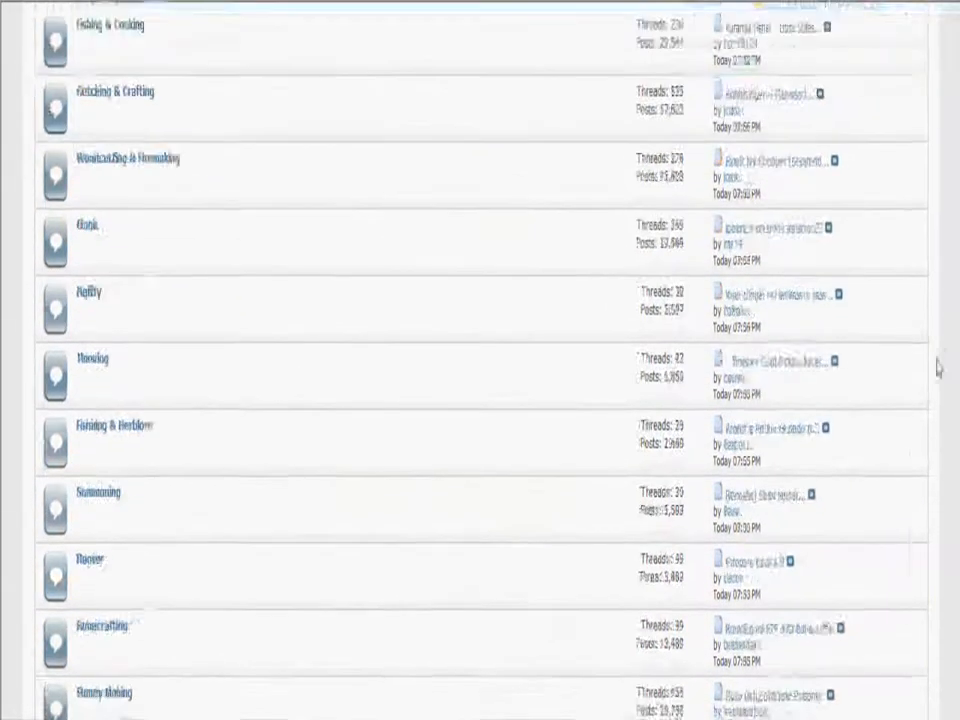
pyautogui.scroll(-3)
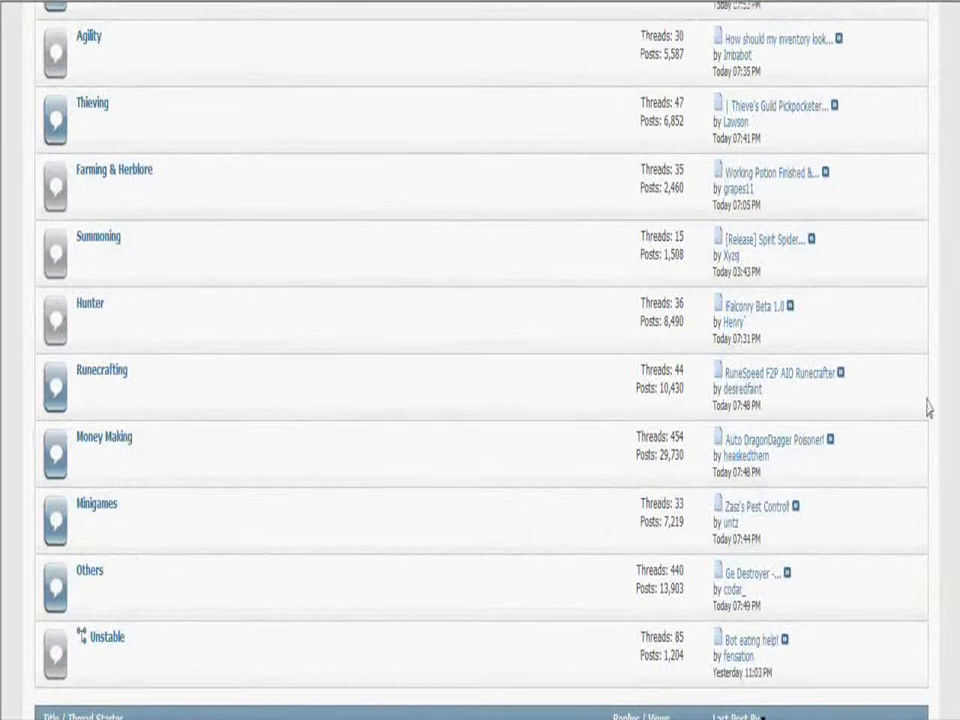
pyautogui.scroll(3)
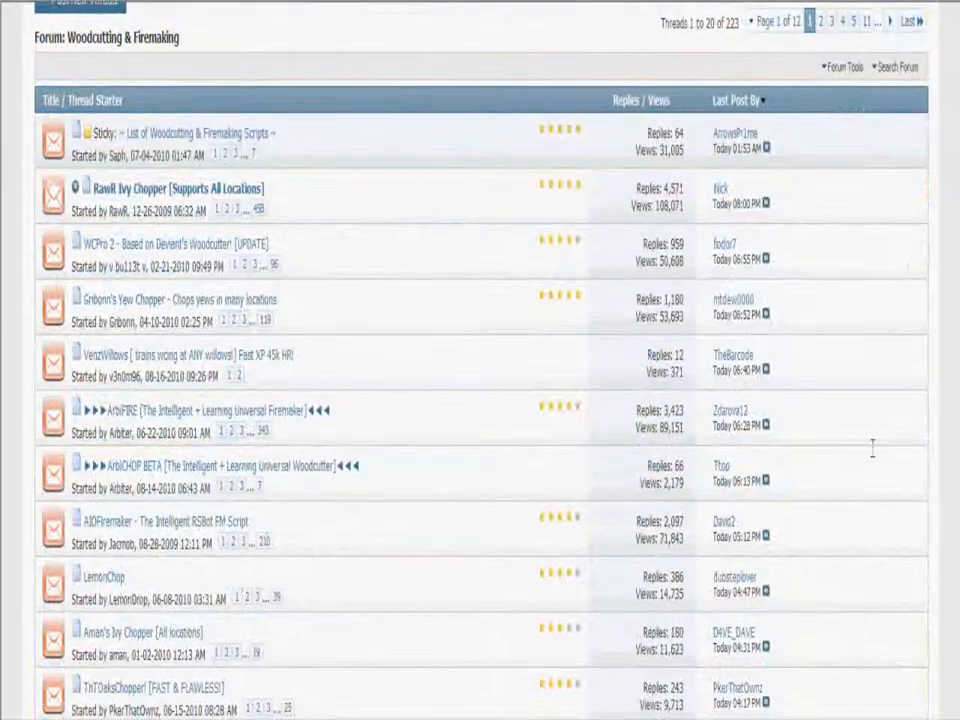
pyautogui.moveTo(104, 576)
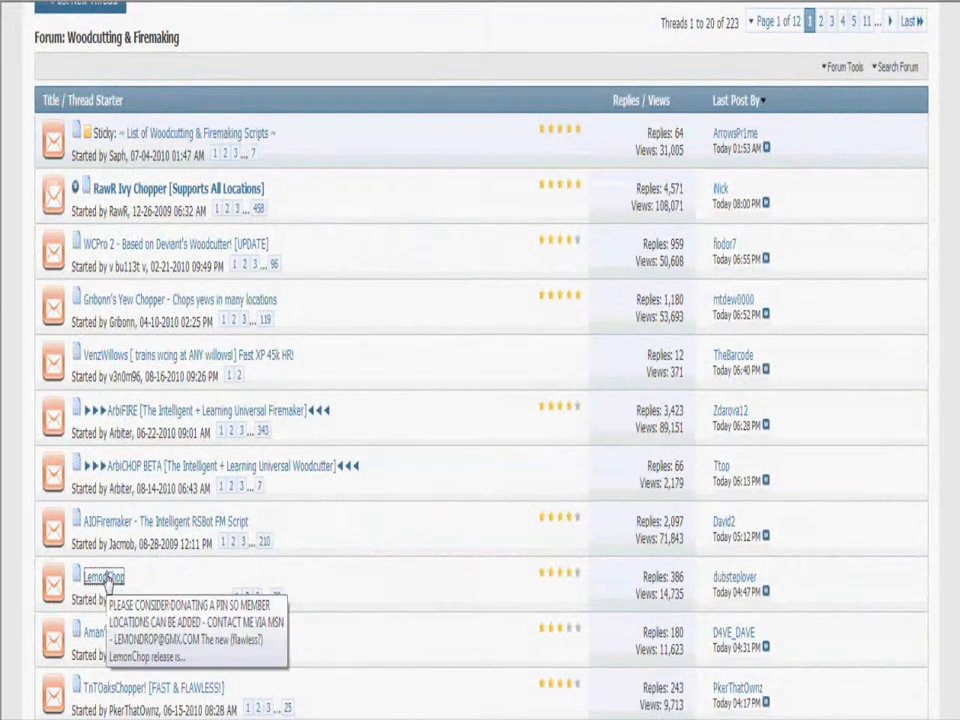
# - Enter the LemonChop thread and reach its Java code for copying
pyautogui.click(104, 576)
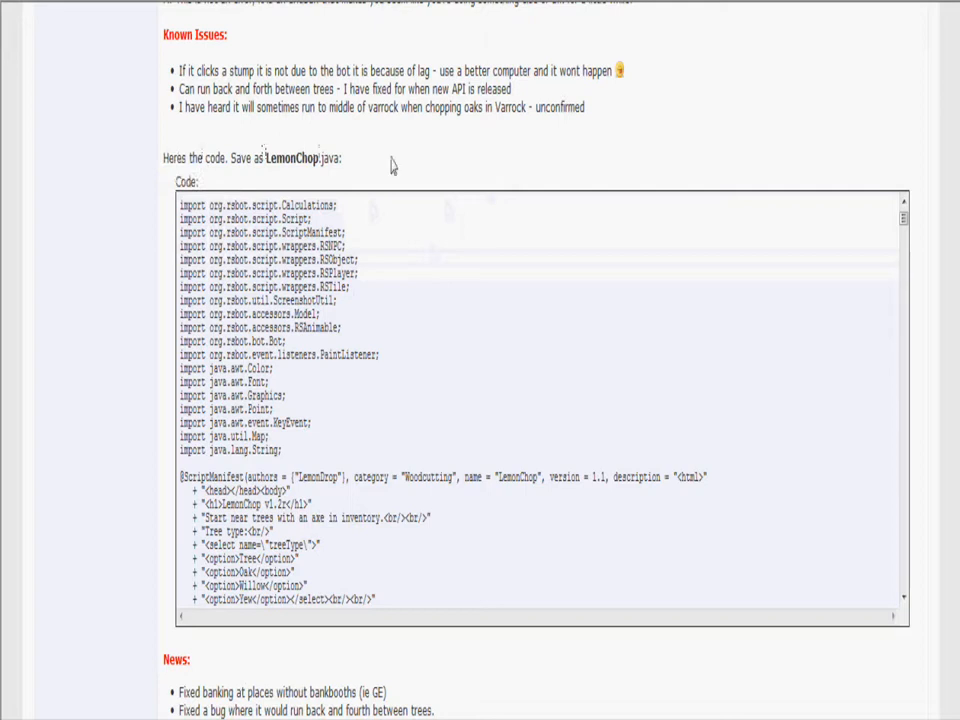
pyautogui.moveTo(178, 218)
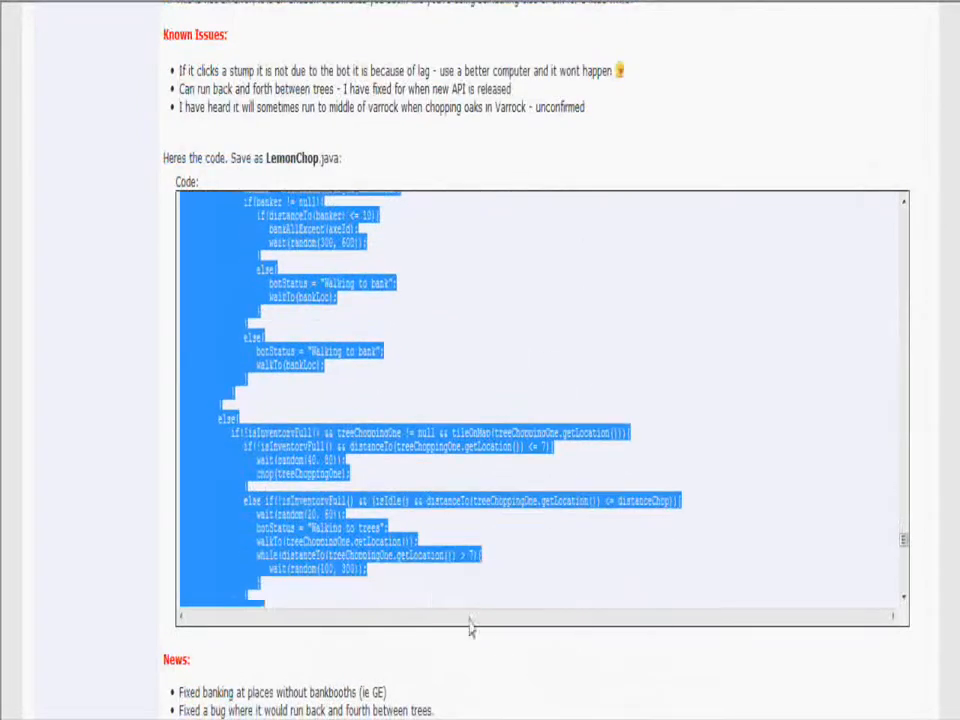
pyautogui.scroll(-3)
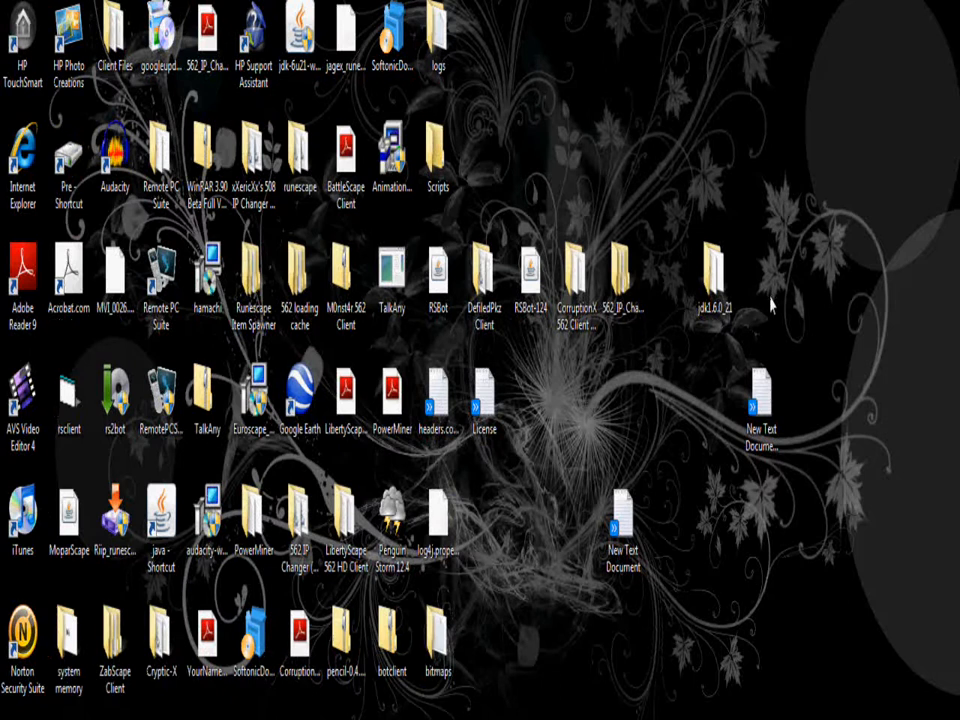
pyautogui.moveTo(764, 404)
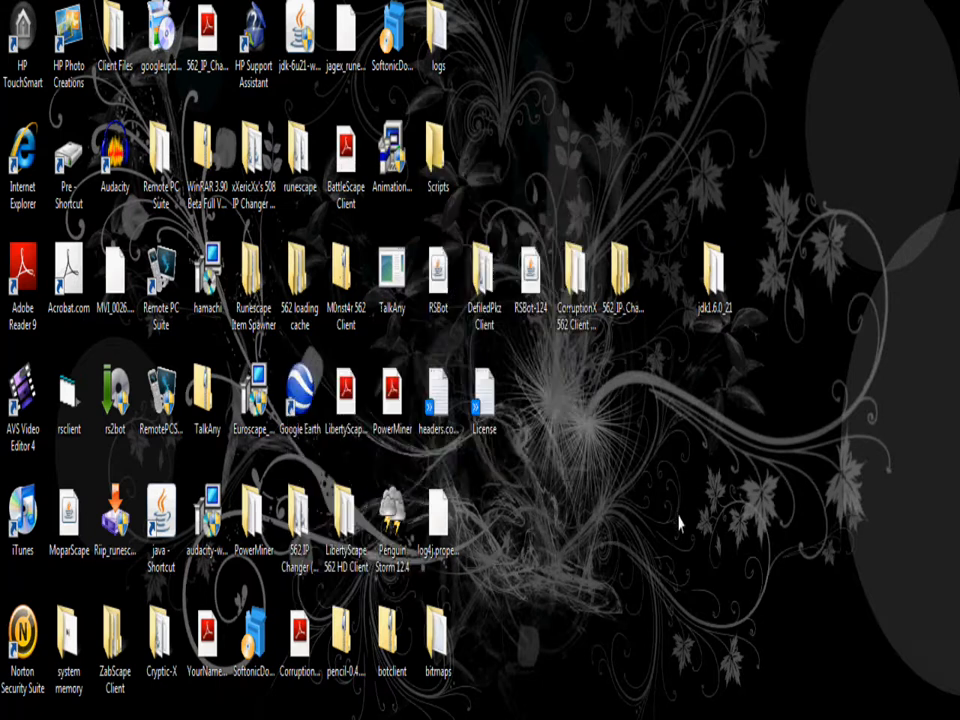
# - Create a new blank Text Document on the desktop via New > Text Document
pyautogui.rightClick(560, 344)
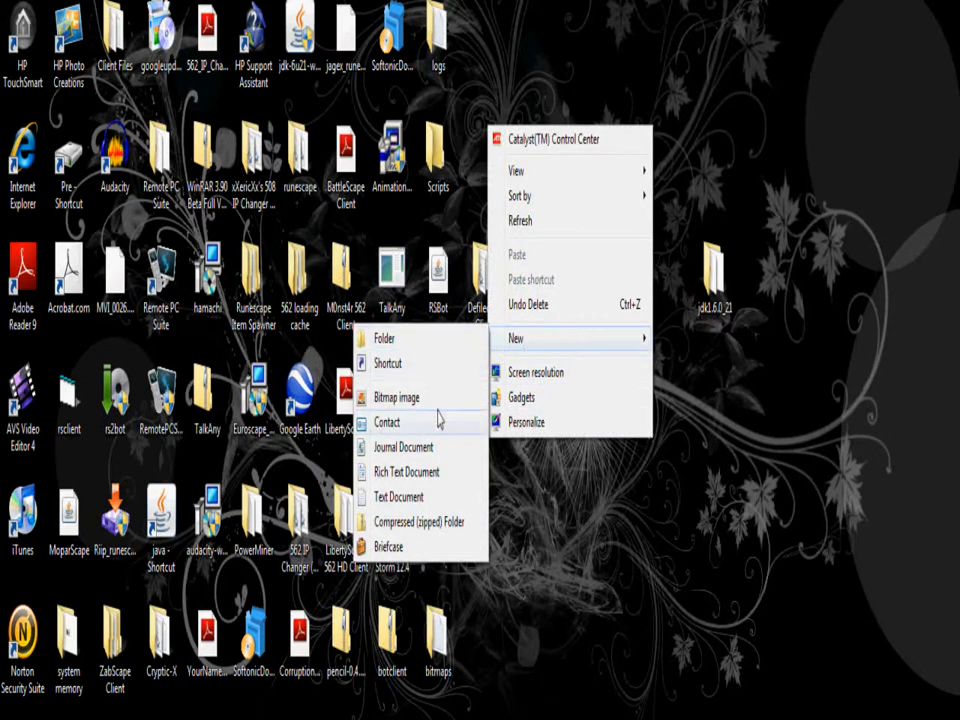
pyautogui.click(400, 496)
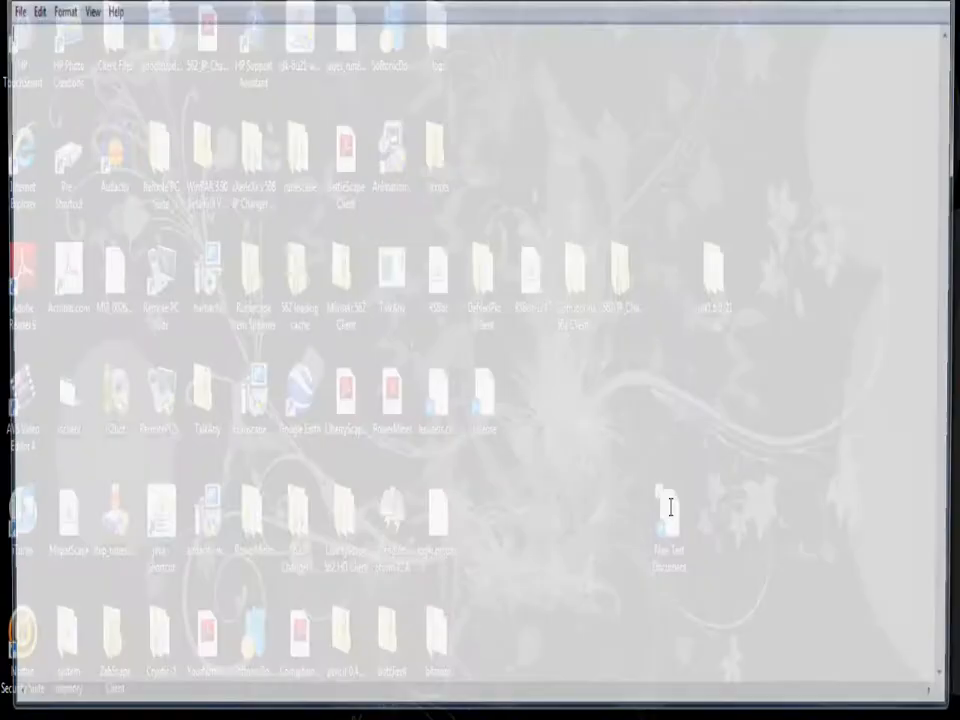
# - Paste the copied LemonChop code into Notepad and check the class name LemonChop
pyautogui.rightClick(670, 510)
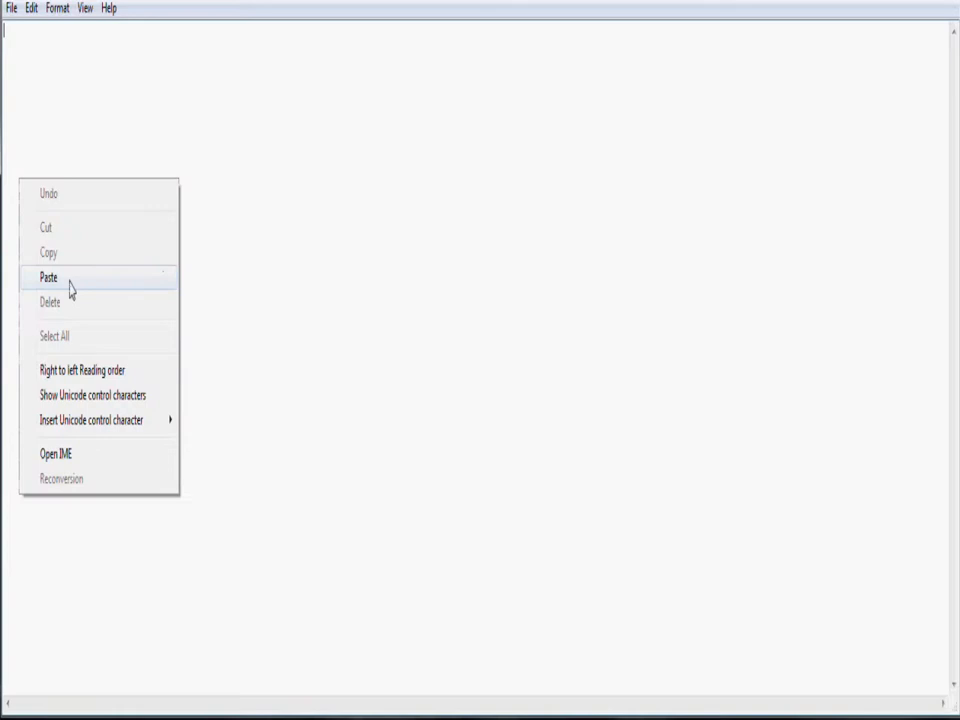
pyautogui.click(48, 276)
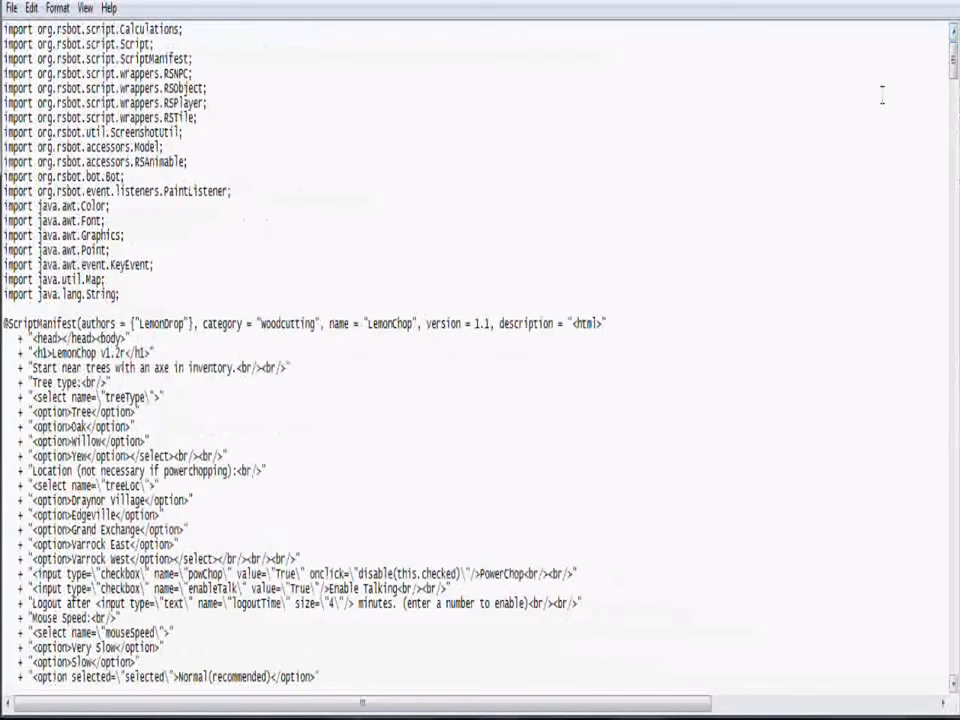
pyautogui.moveTo(664, 402)
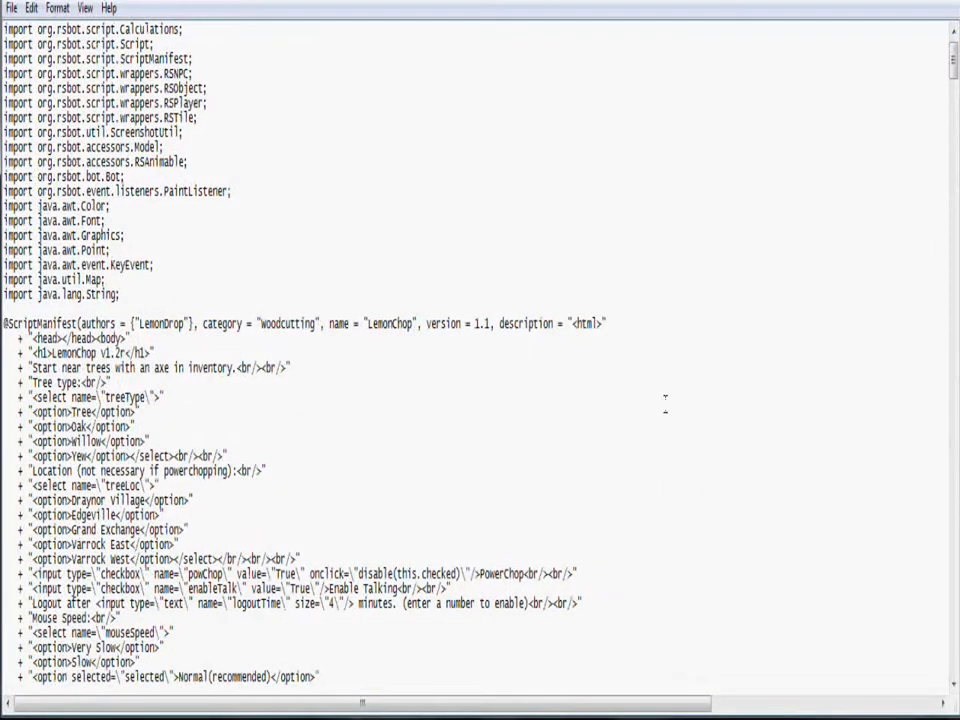
pyautogui.moveTo(334, 424)
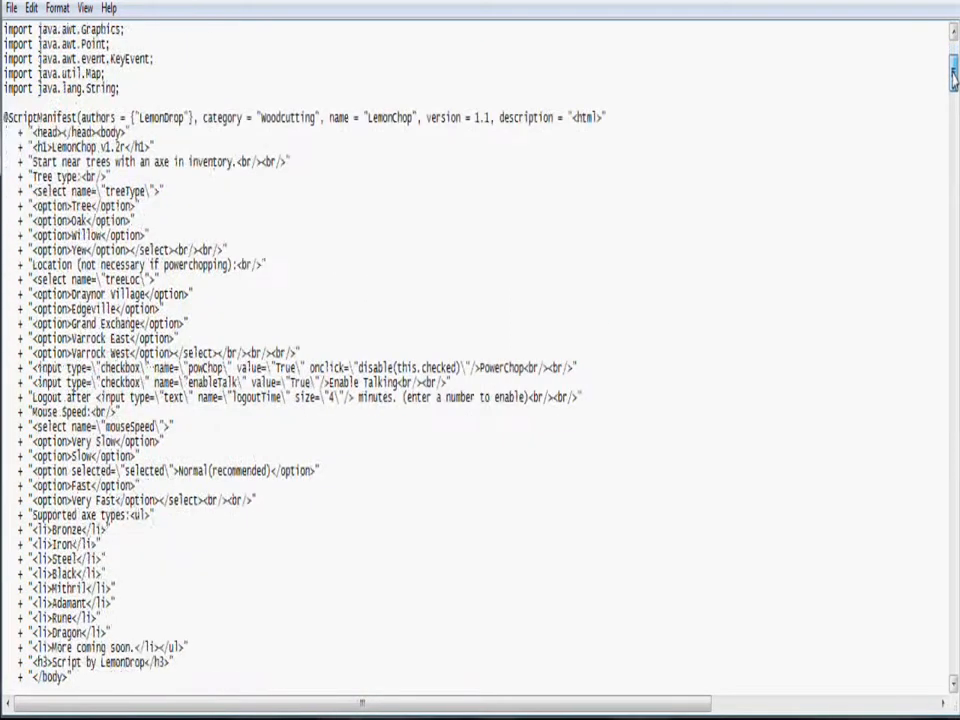
pyautogui.scroll(-3)
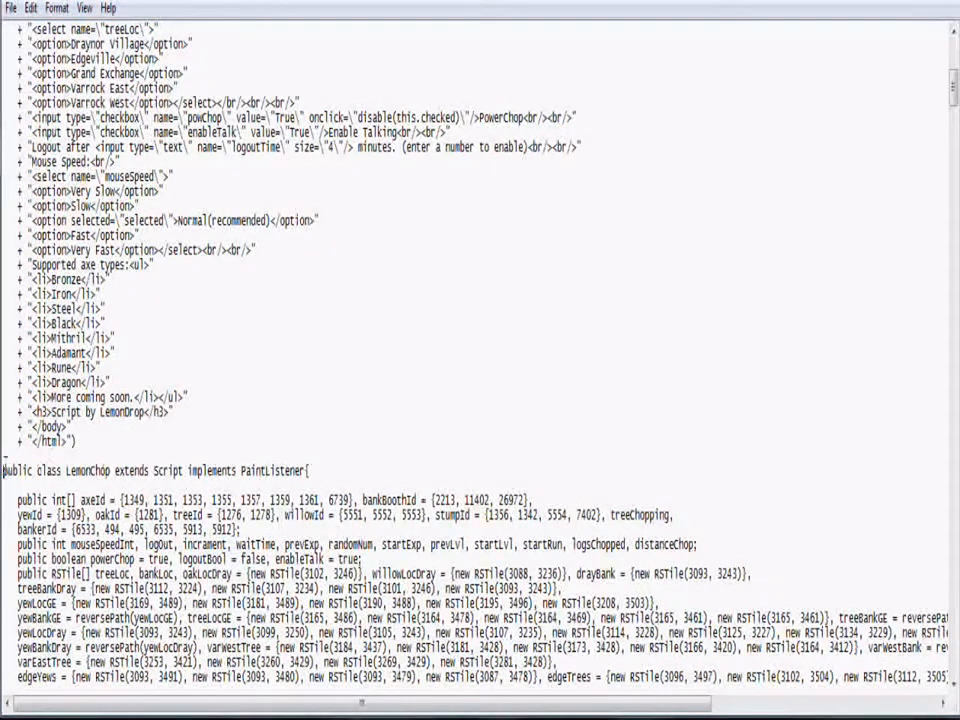
pyautogui.doubleClick(78, 470)
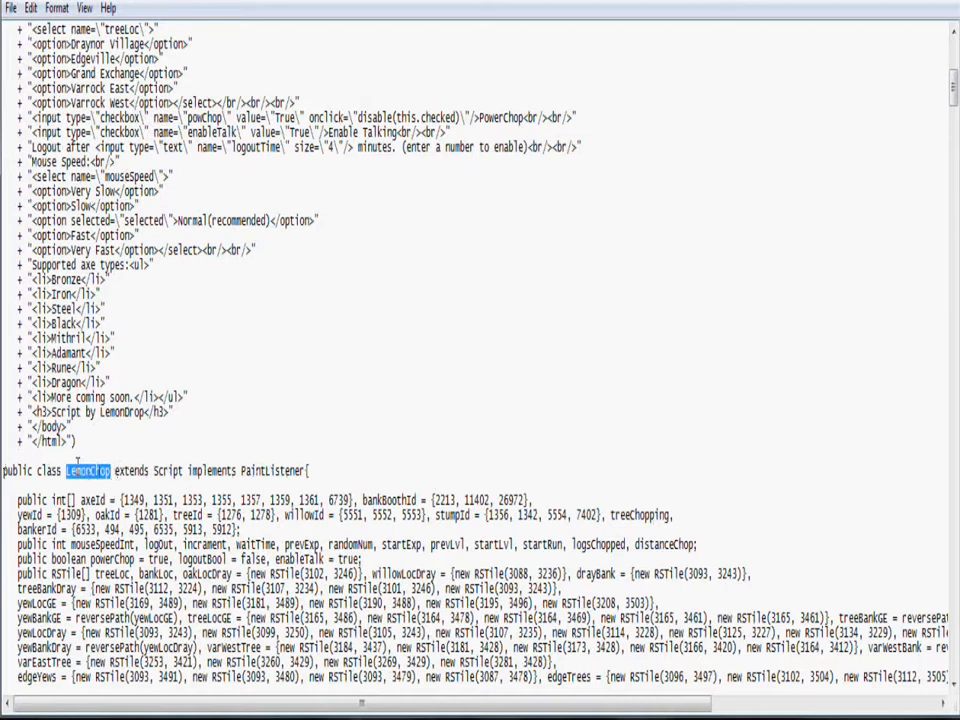
pyautogui.click(120, 470)
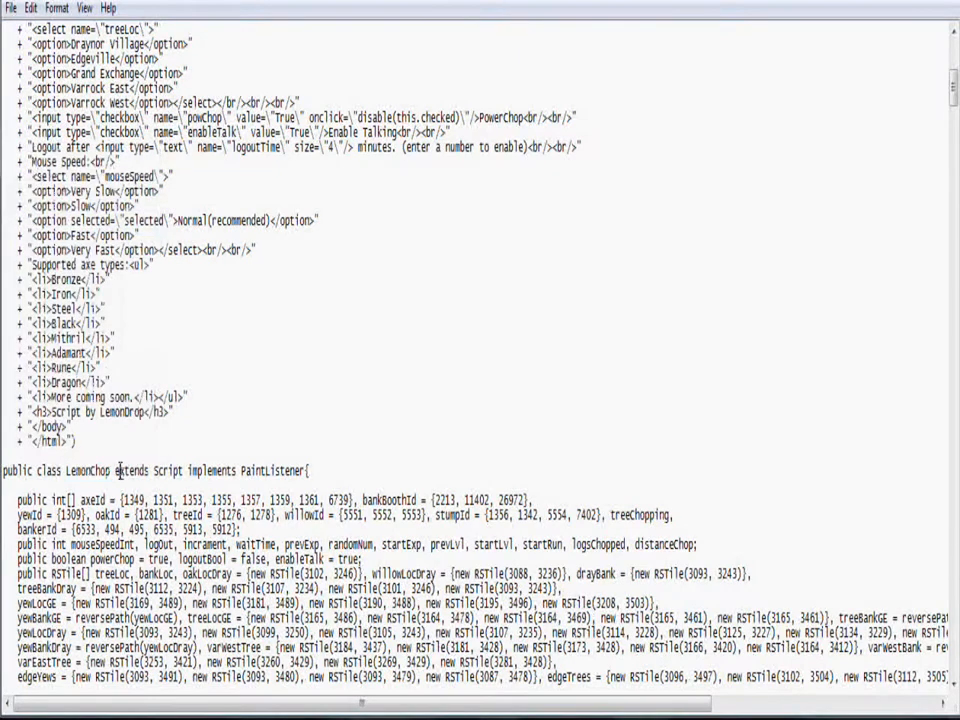
# - Begin File > Save As to save the document under a new name
pyautogui.click(10, 8)
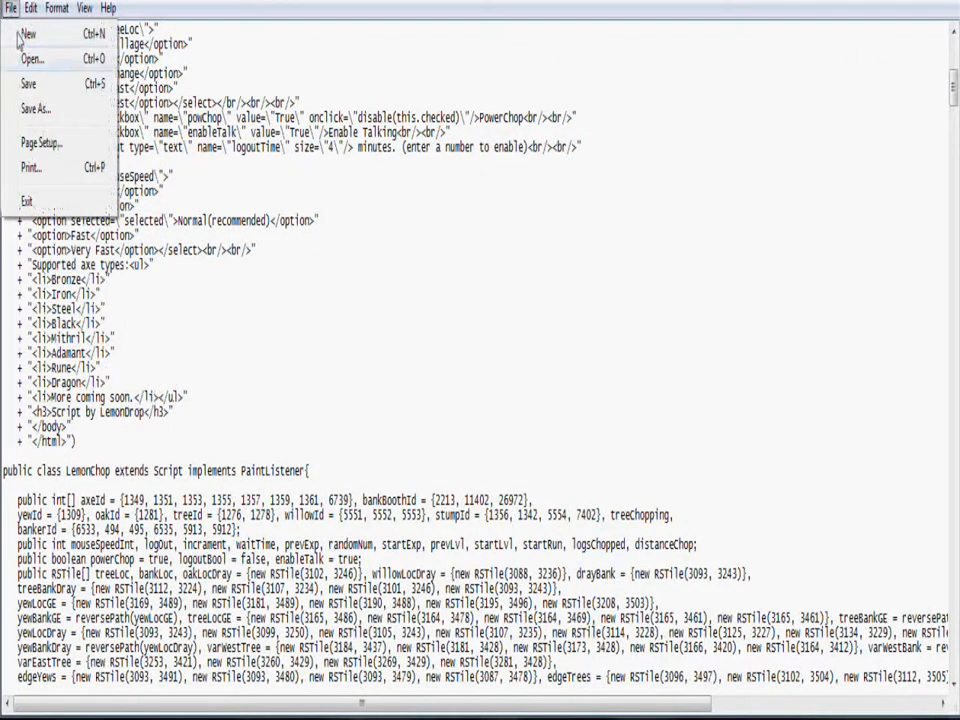
pyautogui.click(36, 108)
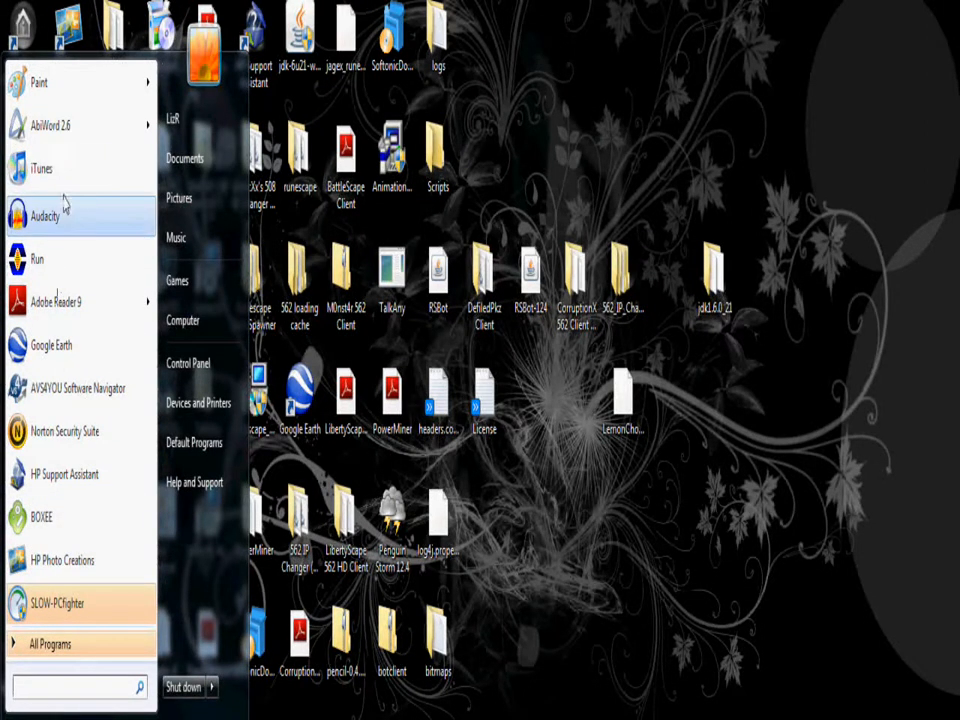
pyautogui.moveTo(78, 388)
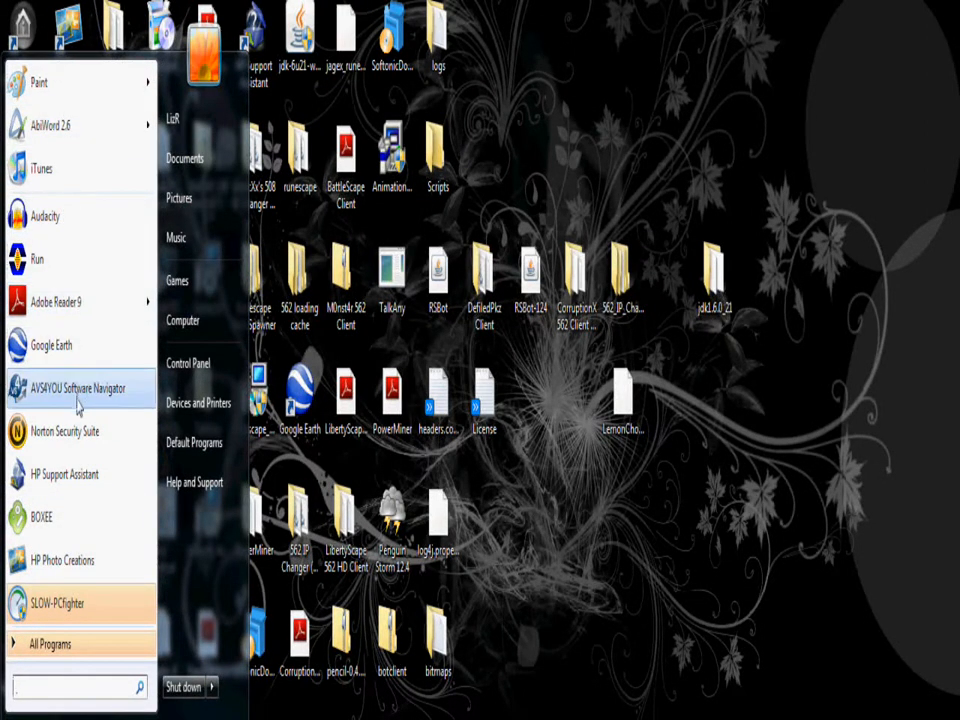
# - Move LemonChop.java from the desktop into Documents > RSBot > Scripts
pyautogui.click(184, 158)
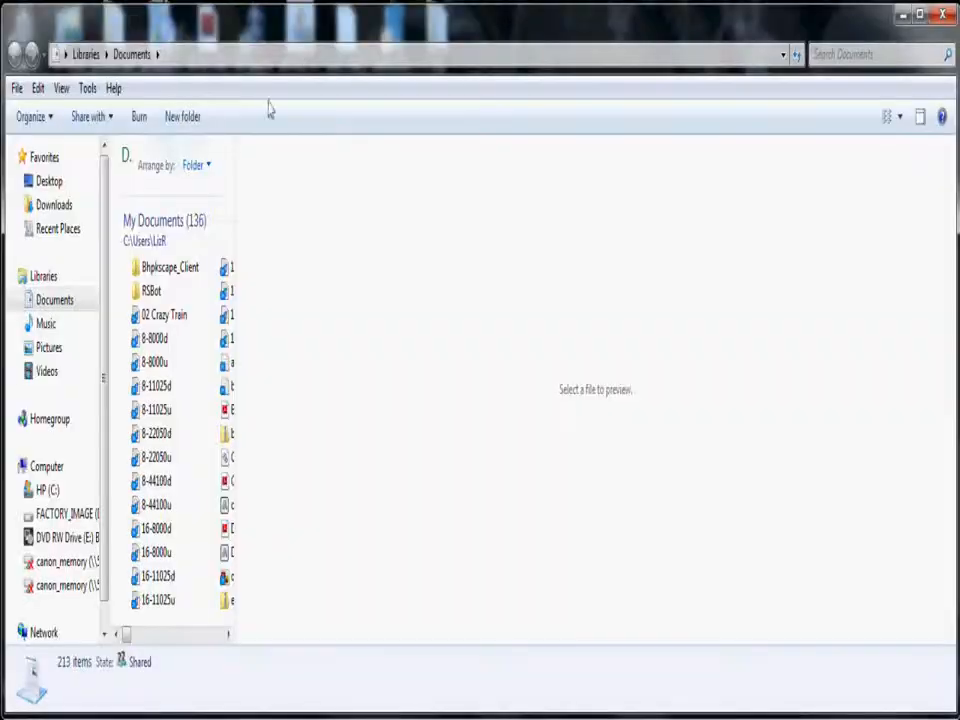
pyautogui.doubleClick(152, 290)
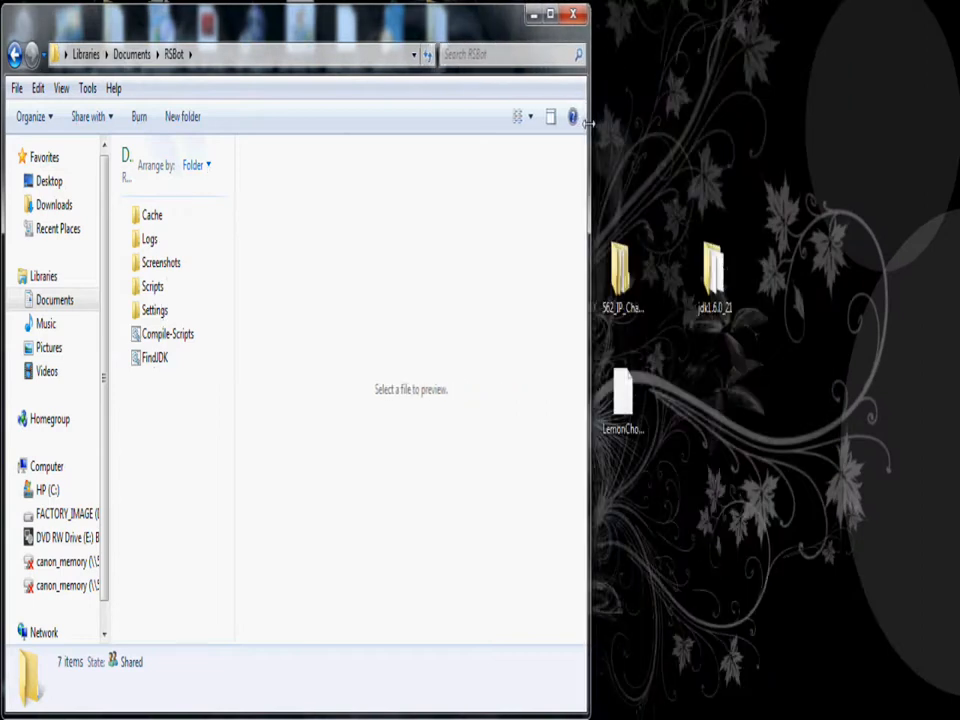
pyautogui.moveTo(624, 390); pyautogui.dragTo(296, 420)
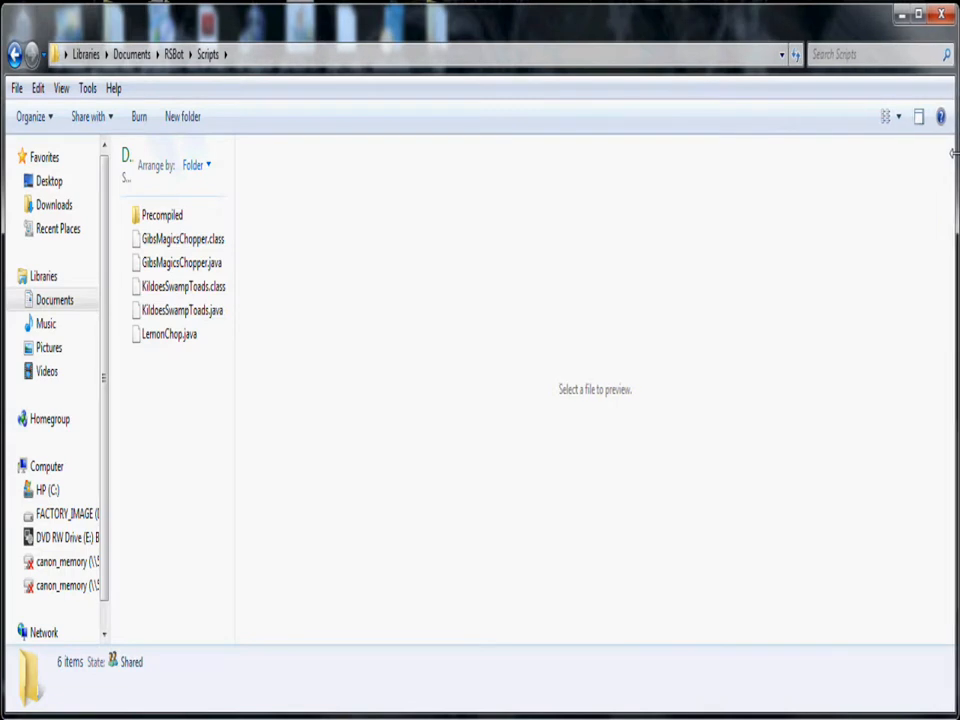
# - Run Compile-Scripts in the RSBot folder to produce LemonChop.class, then close the window
pyautogui.click(16, 54)
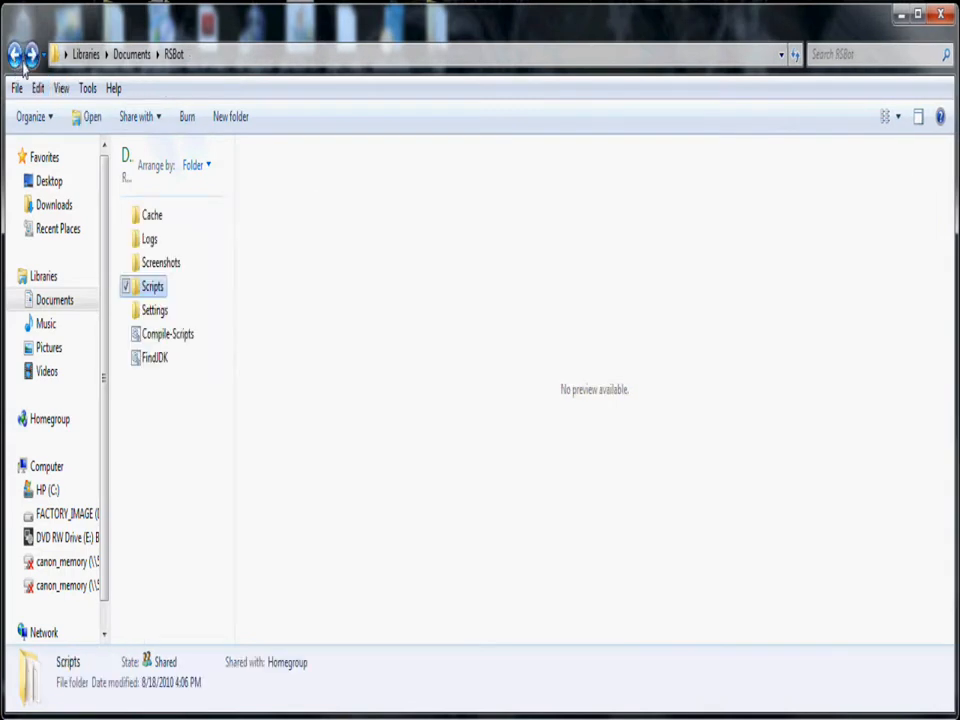
pyautogui.doubleClick(168, 332)
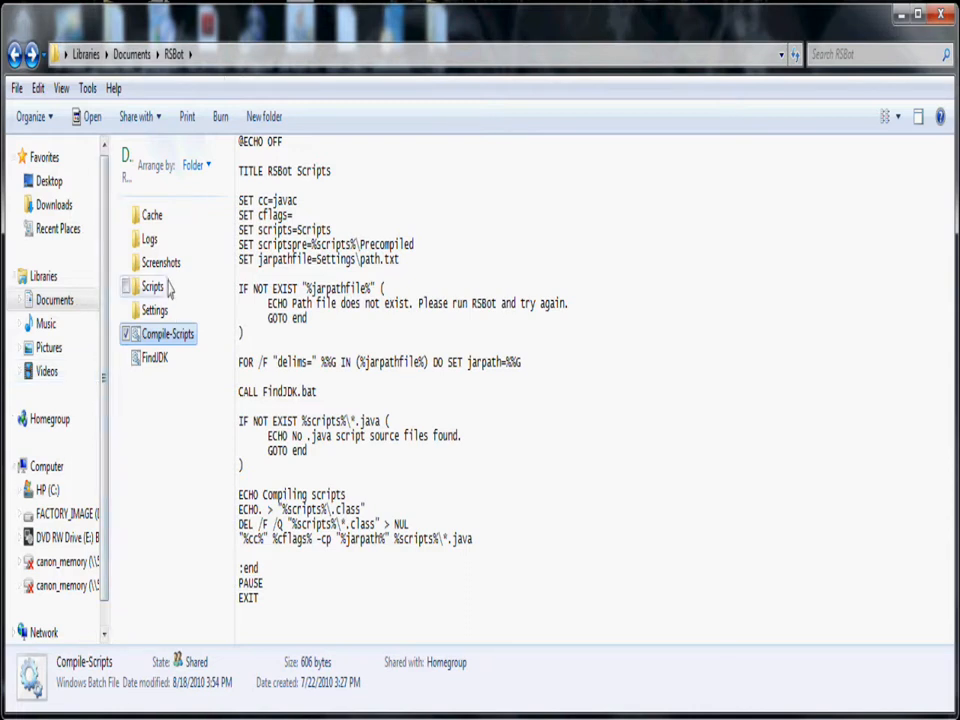
pyautogui.doubleClick(152, 288)
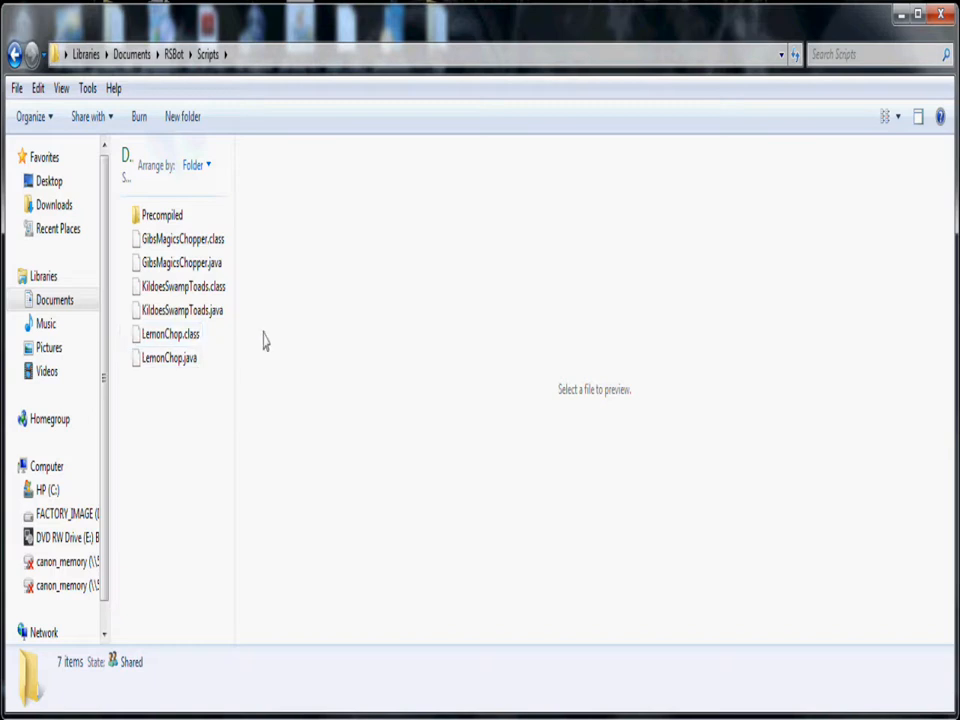
pyautogui.moveTo(564, 452)
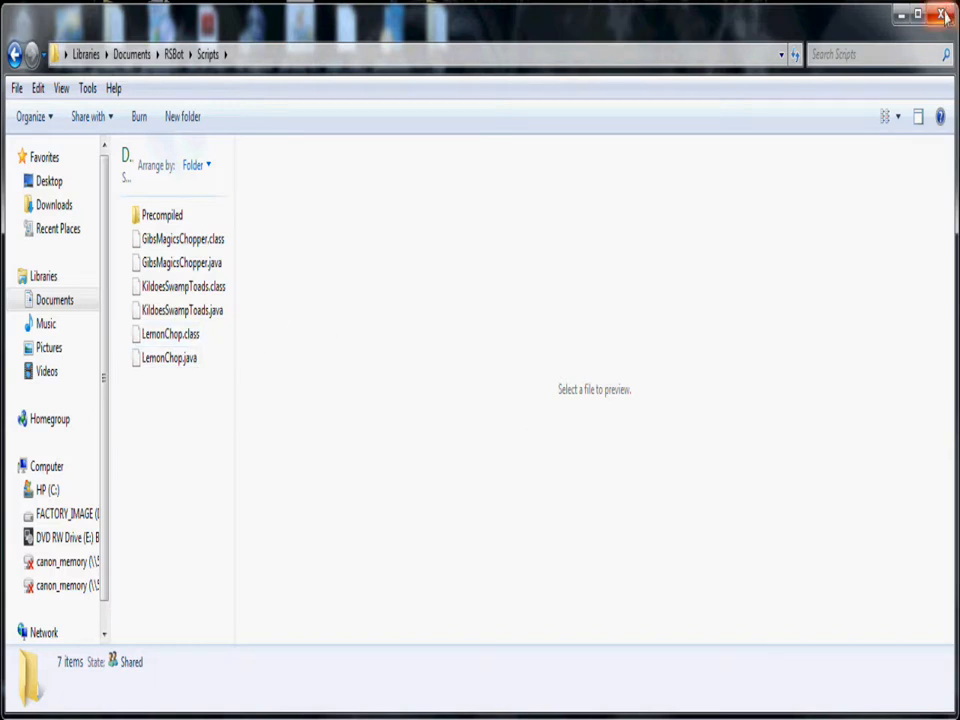
pyautogui.click(944, 16)
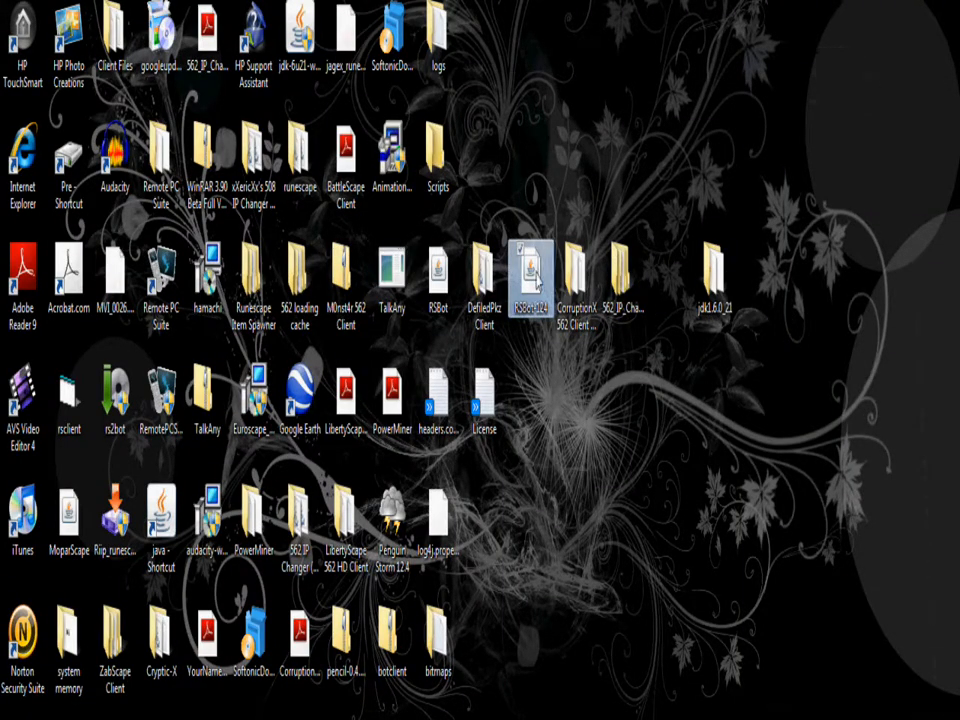
# - Launch RSBot from its desktop icon so the Script Selector can be shown
pyautogui.doubleClick(530, 270)
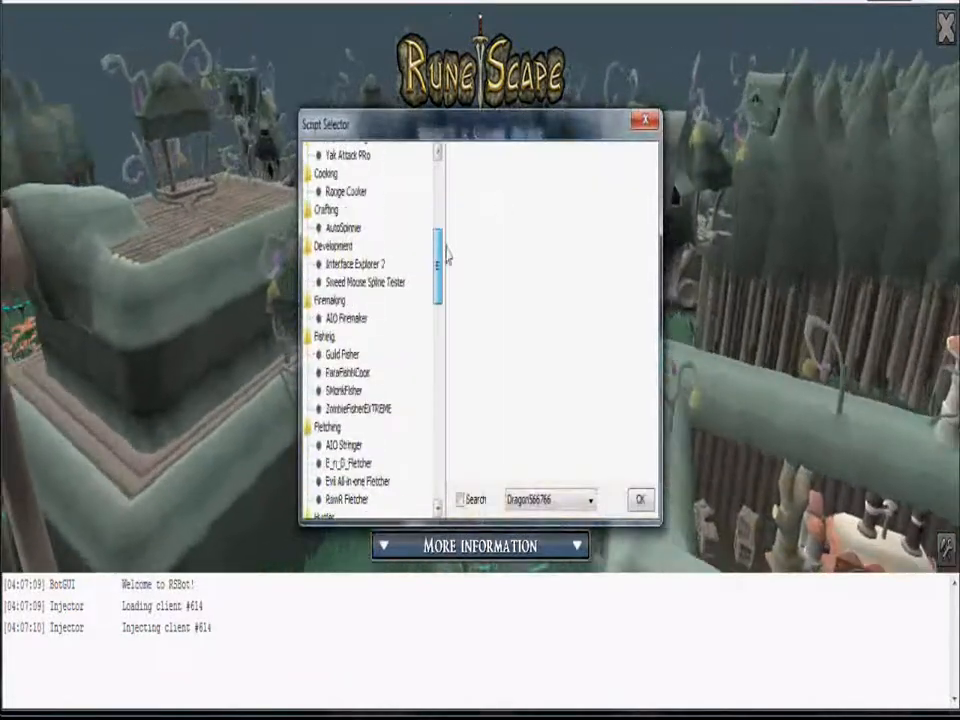
# - Select LemonChop under Woodcutting to show its v1.2r tree type and location options, comparing with Gribonn's Magic Chopper
pyautogui.scroll(-3)
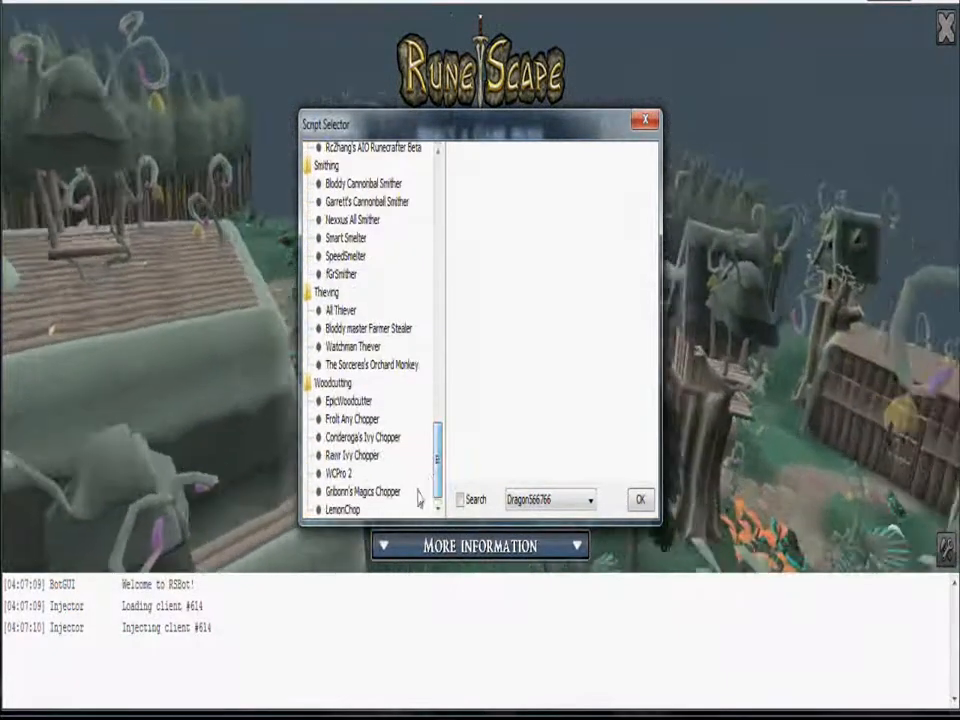
pyautogui.click(340, 510)
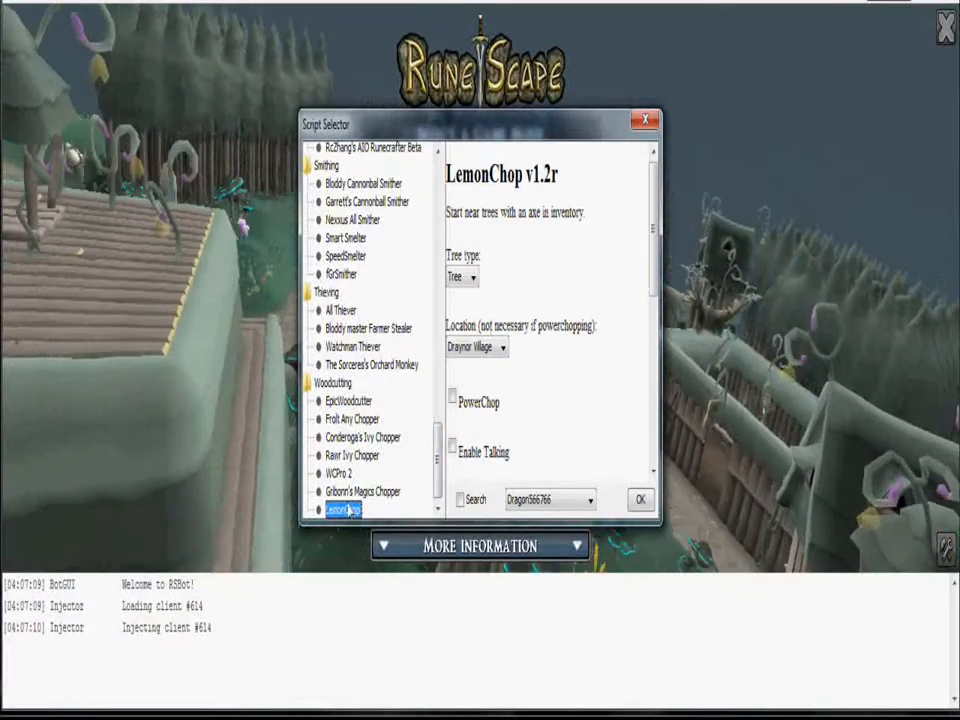
pyautogui.click(362, 492)
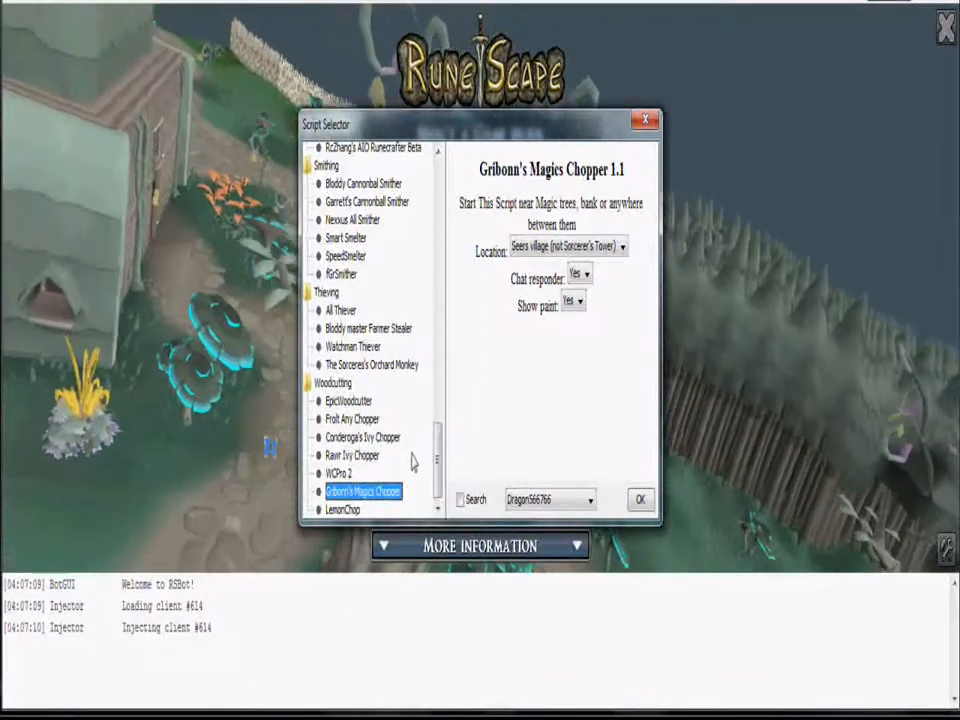
pyautogui.click(342, 510)
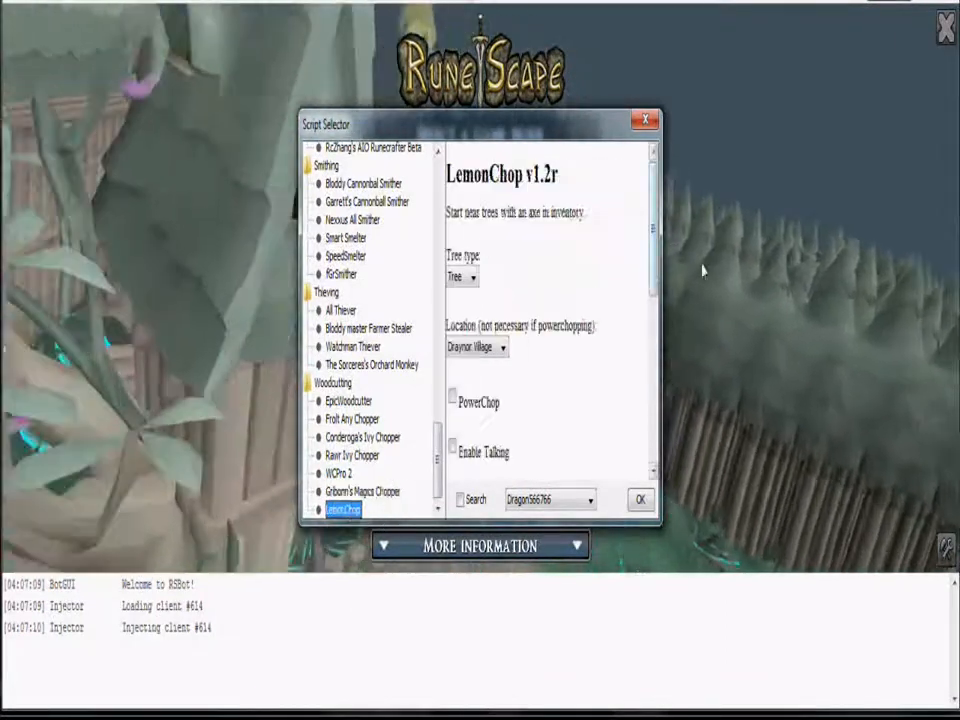